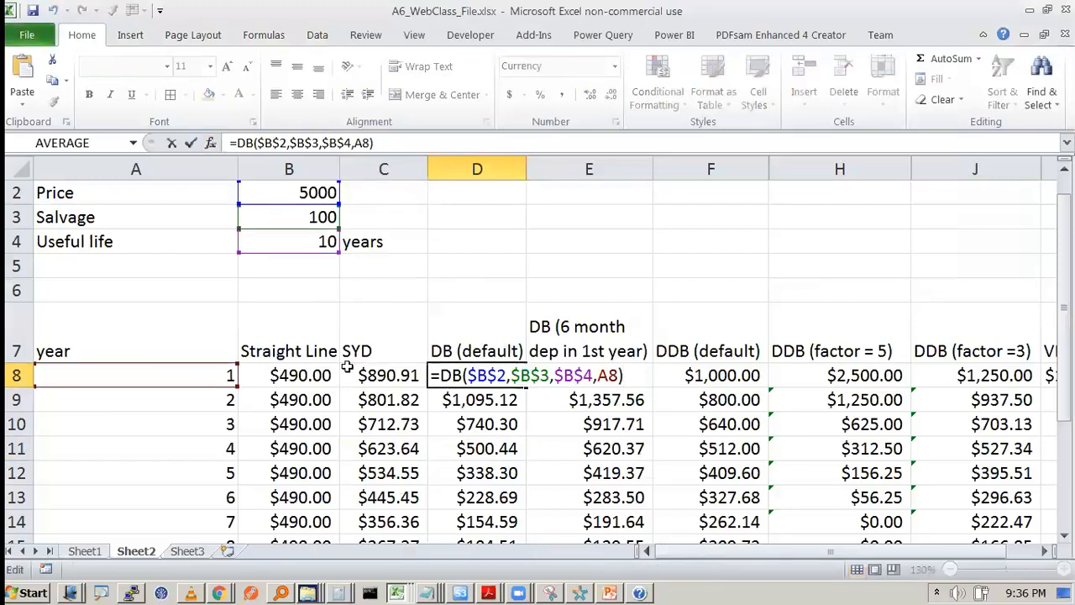
# Show the Function Arguments for D8's DB formula to review the optional Month argument
pyautogui.click(210, 142)
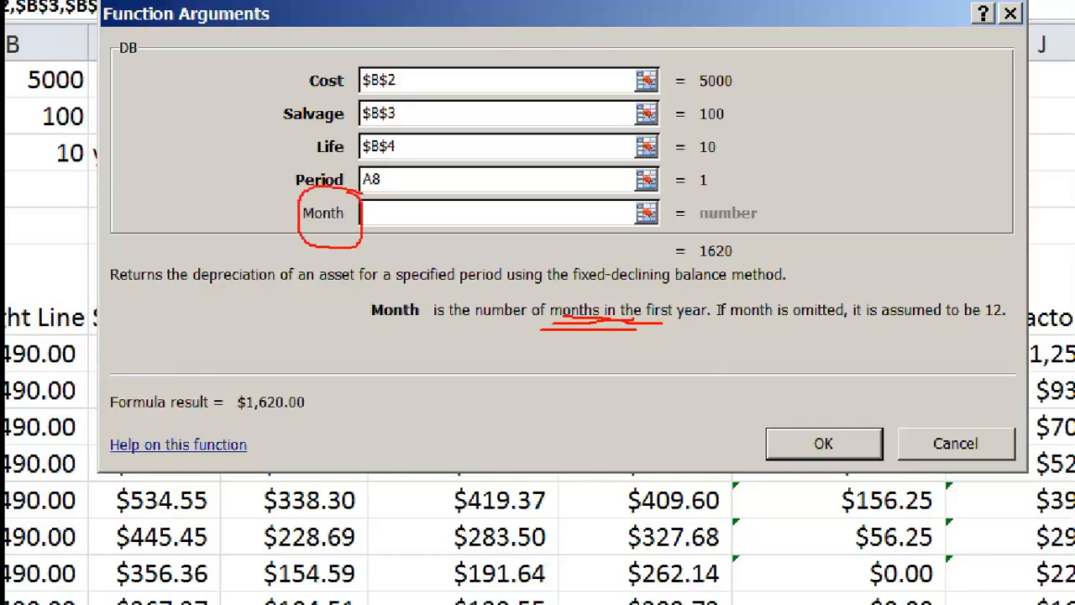
pyautogui.moveTo(502, 211)
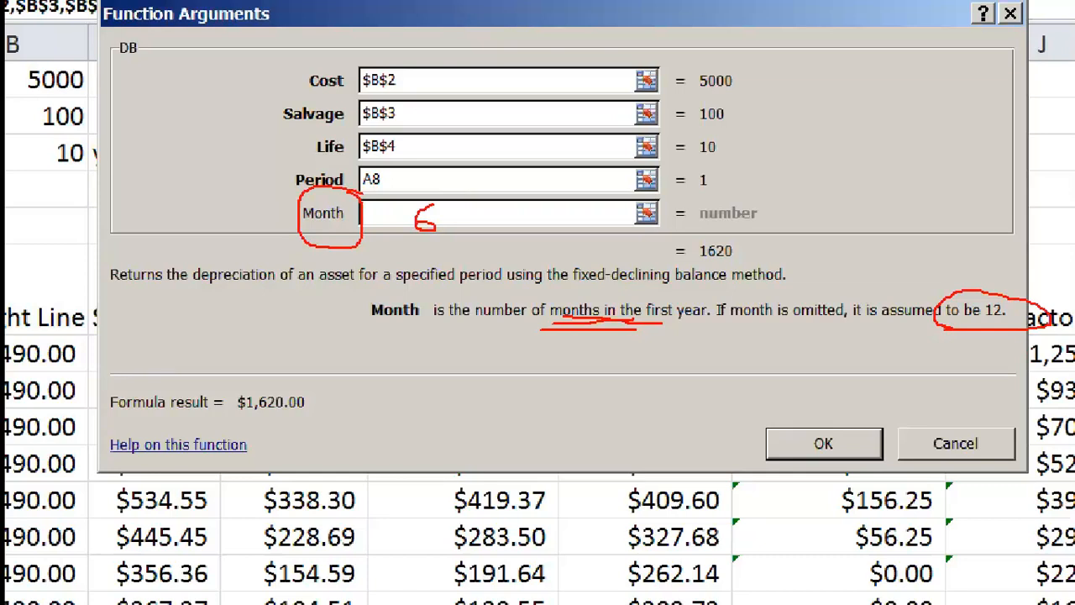
# Cancel the DB arguments unchanged and inspect the DB (default) and SYD headings and D8
pyautogui.click(823, 444)
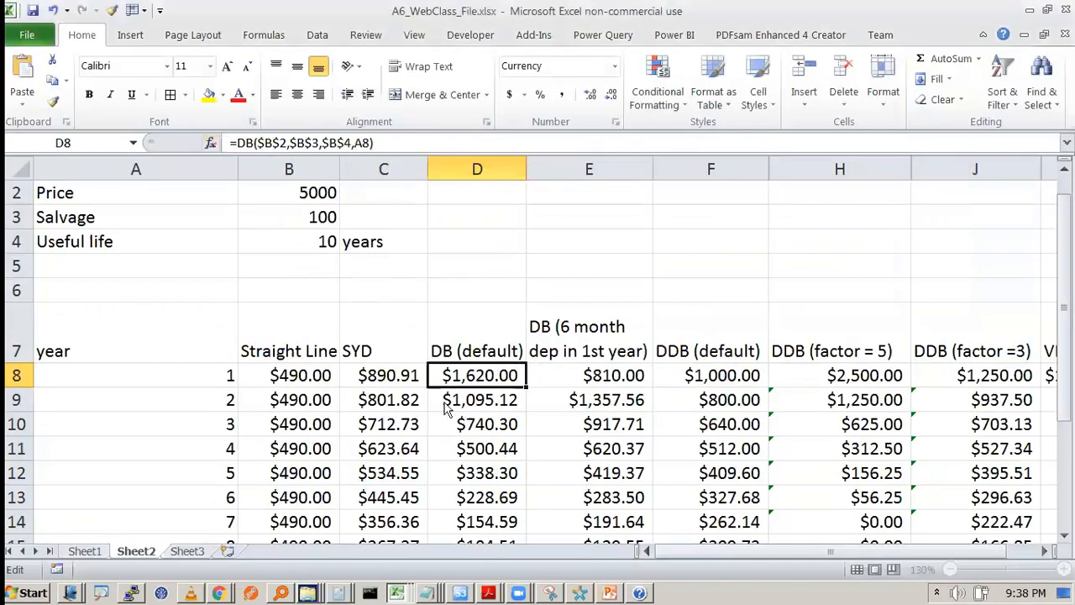
pyautogui.doubleClick(477, 376)
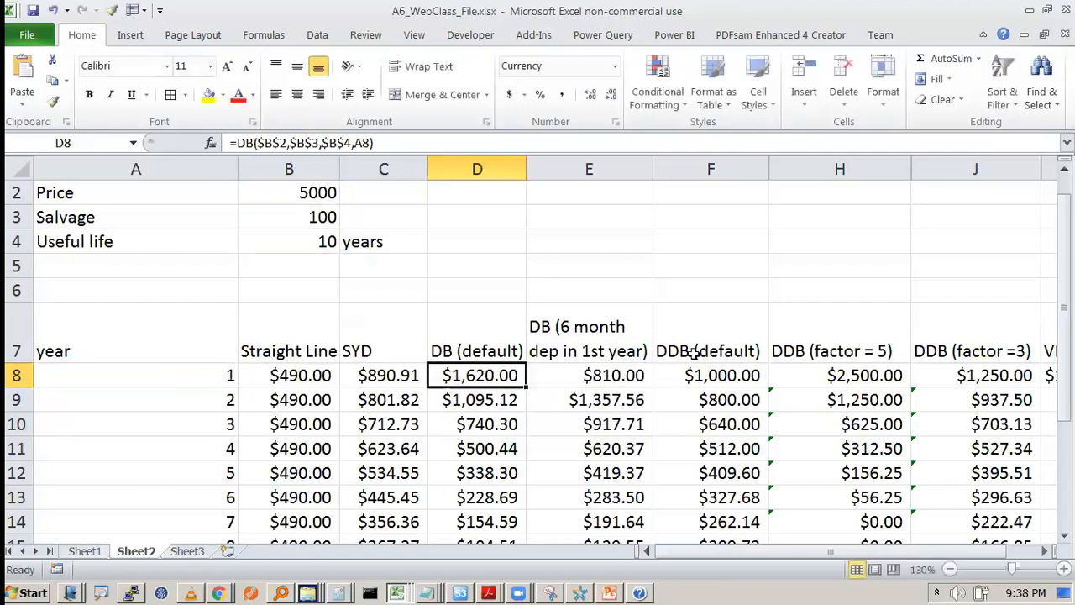
pyautogui.click(477, 351)
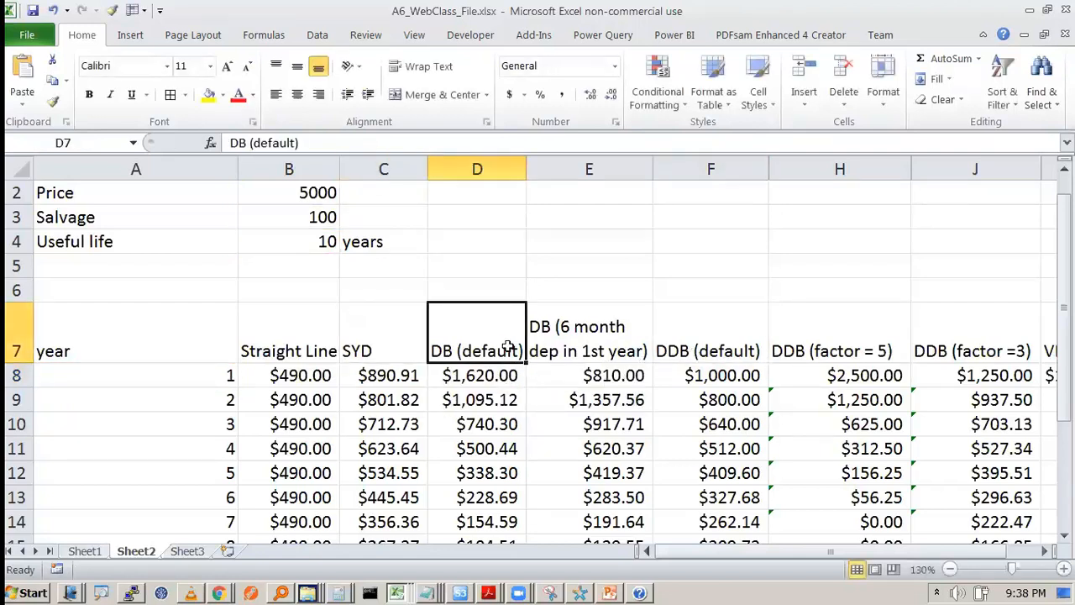
pyautogui.click(383, 330)
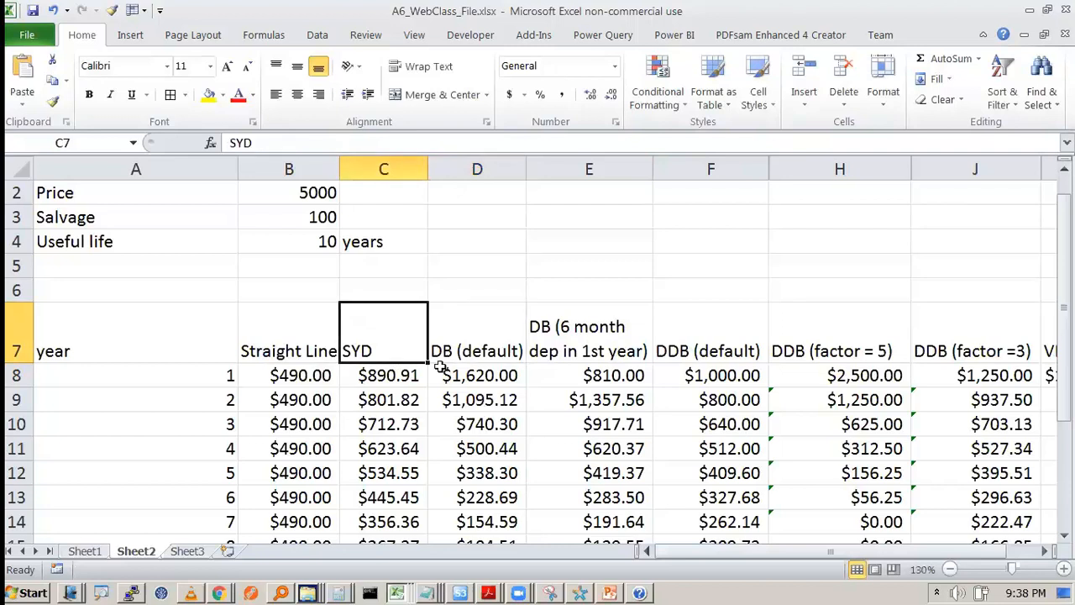
pyautogui.click(477, 375)
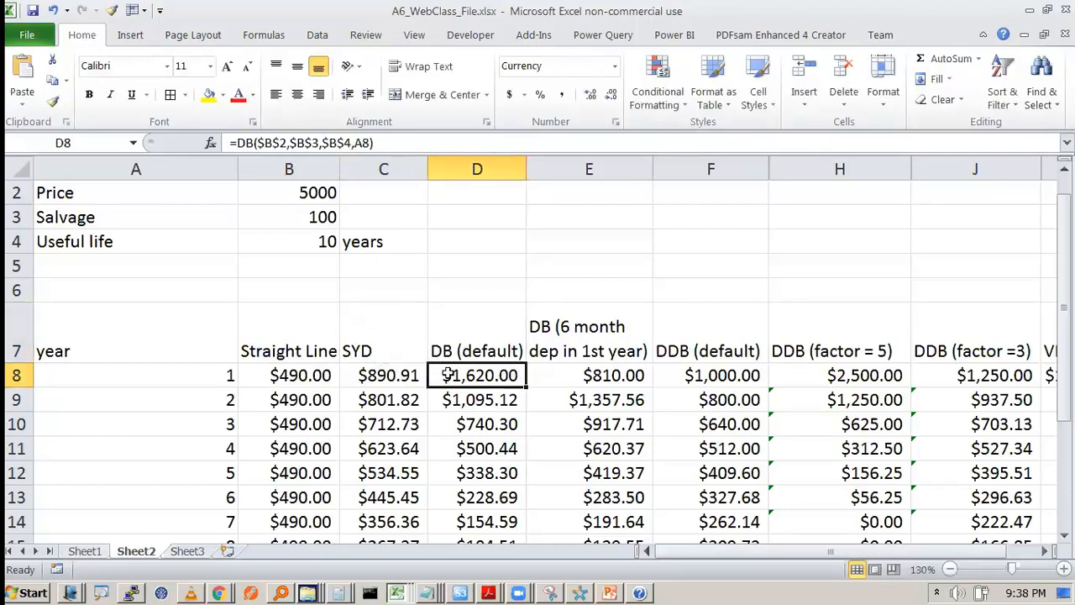
# Compare the six-month DB formulas in E8 and E9 against the default formula in D8
pyautogui.click(589, 374)
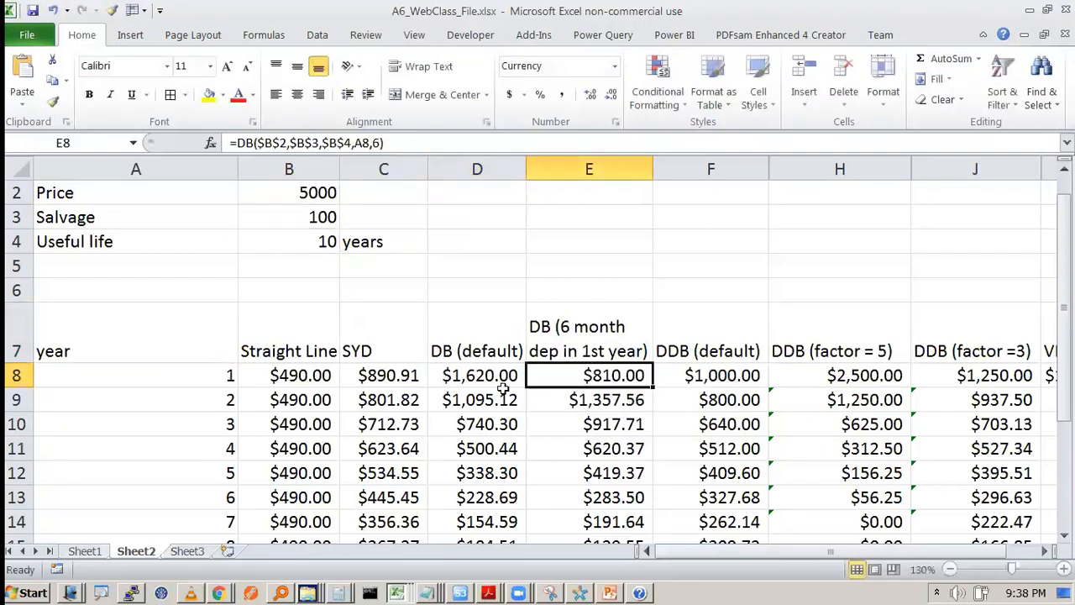
pyautogui.click(477, 375)
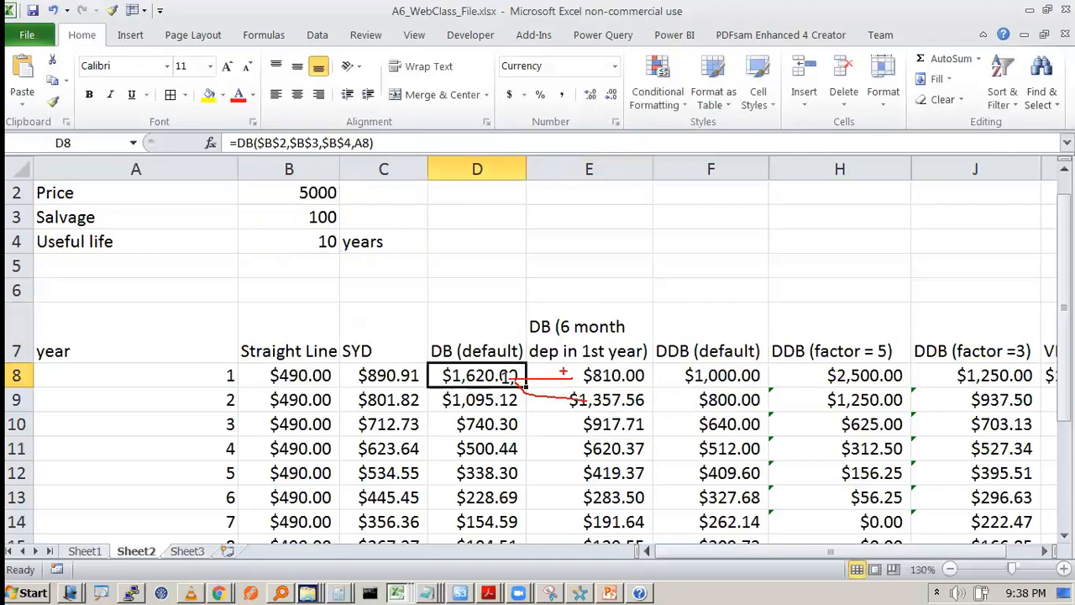
pyautogui.click(588, 375)
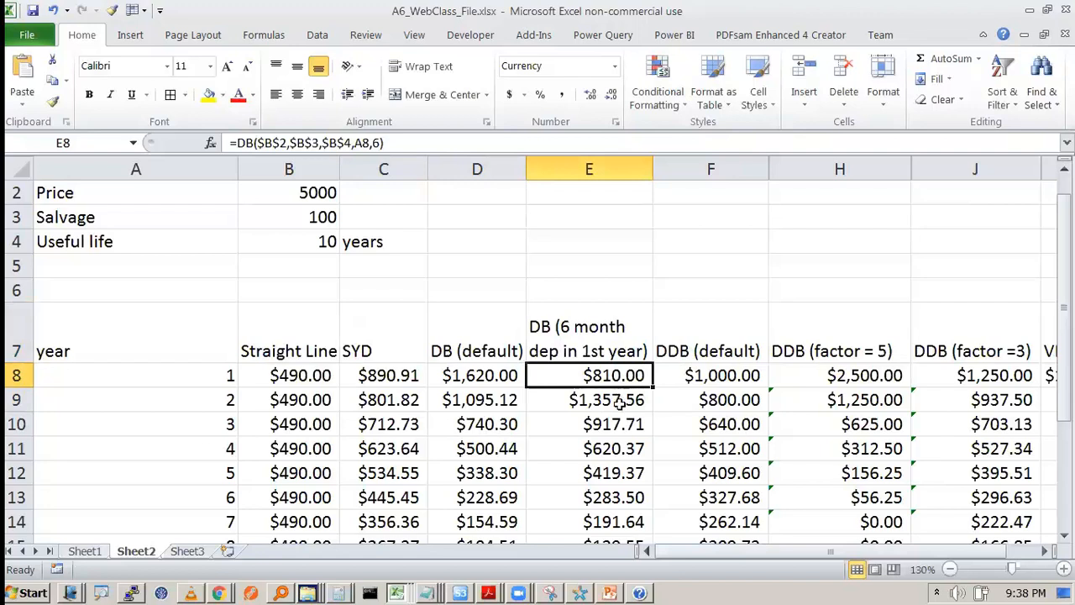
pyautogui.click(588, 399)
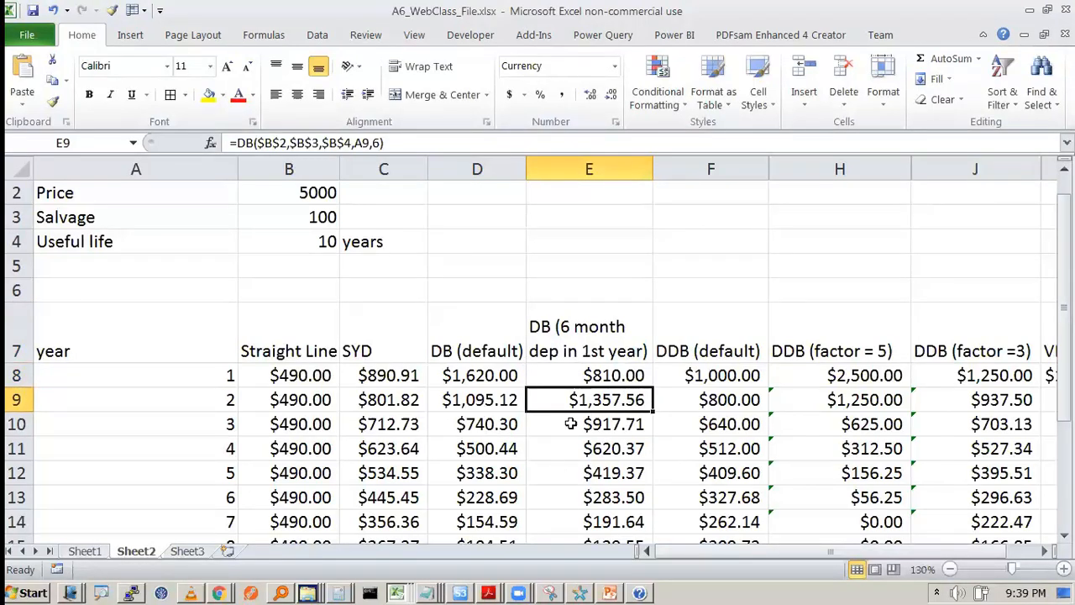
pyautogui.click(589, 375)
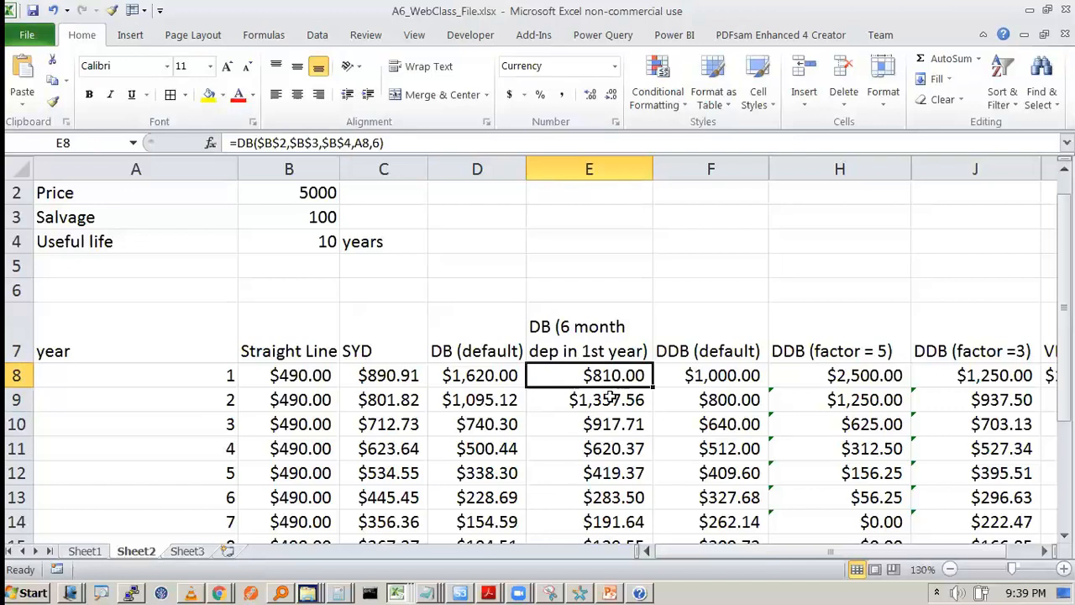
pyautogui.scroll(-3)
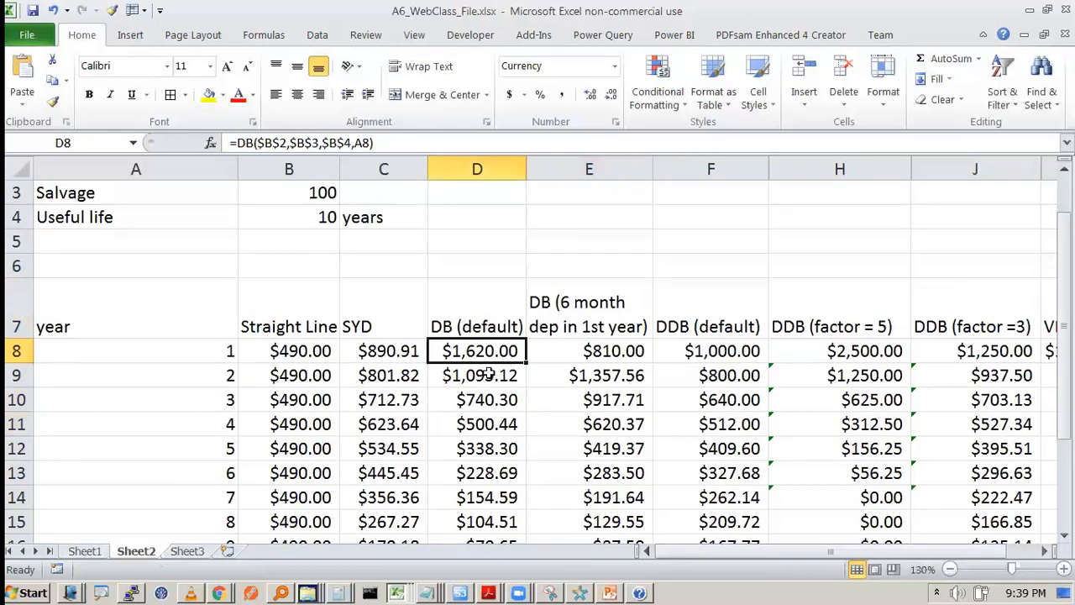
pyautogui.click(589, 350)
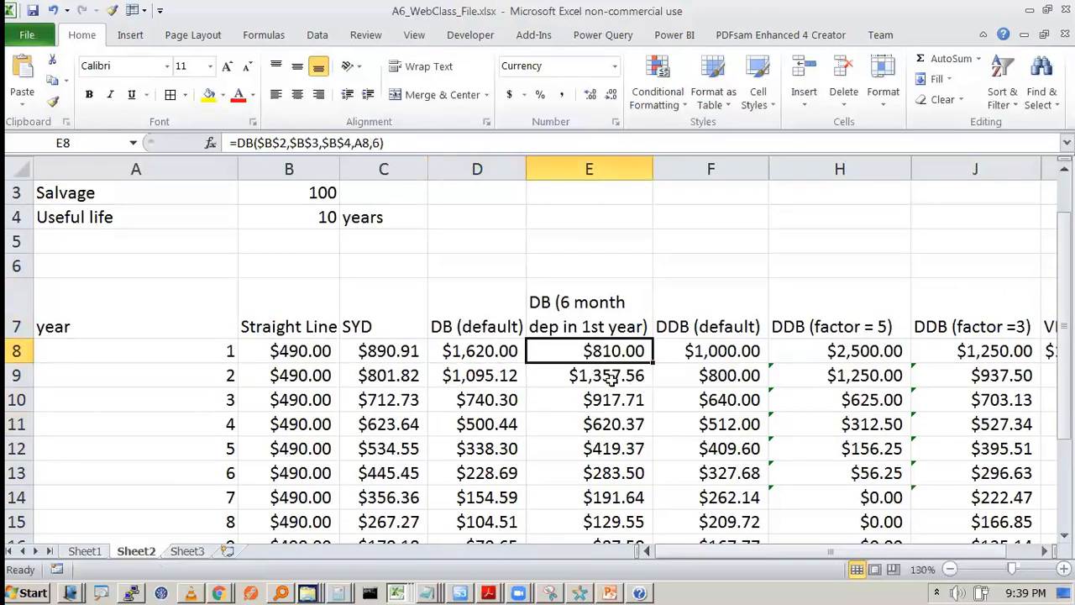
pyautogui.doubleClick(478, 375)
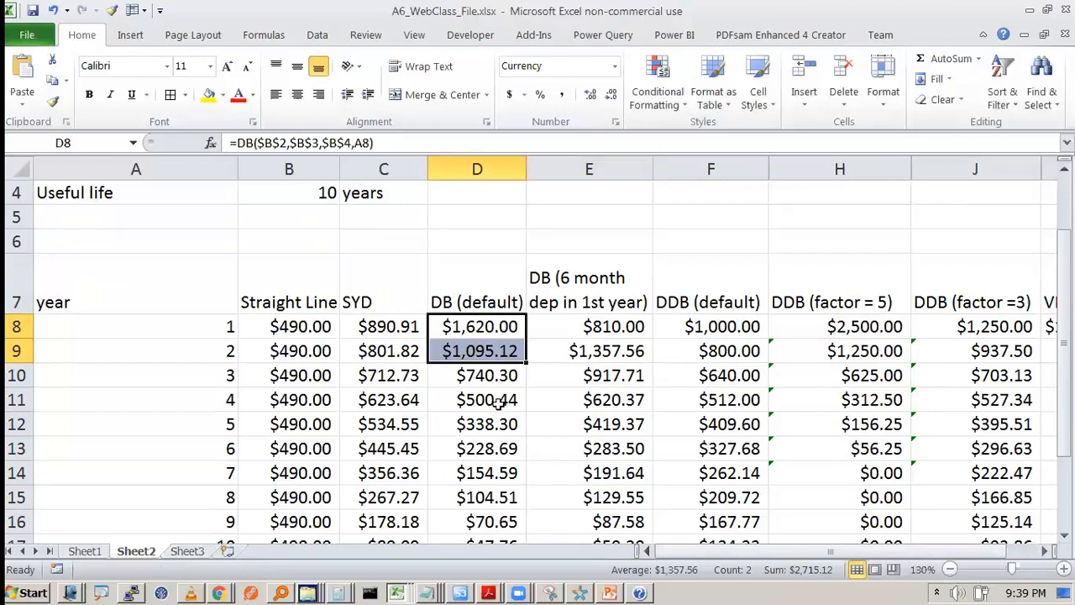
pyautogui.click(476, 302)
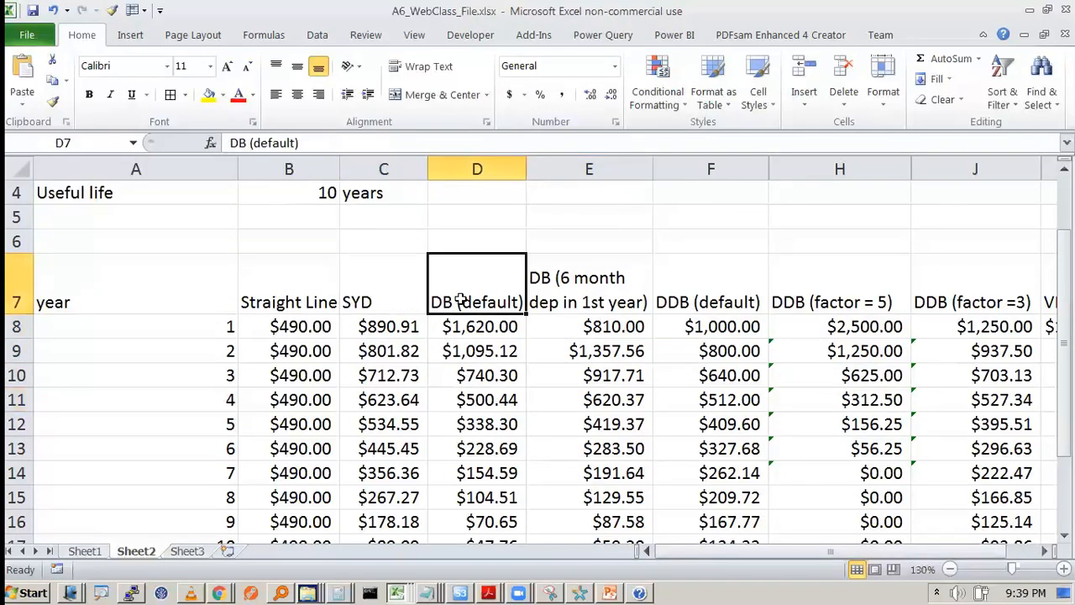
pyautogui.moveTo(476, 327); pyautogui.dragTo(476, 375)
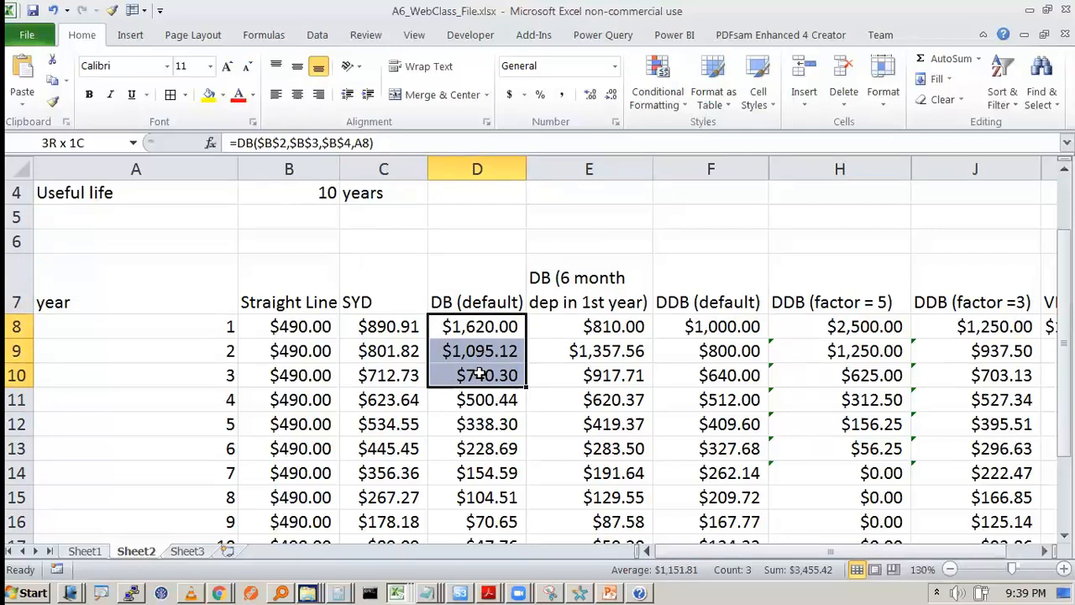
pyautogui.click(477, 326)
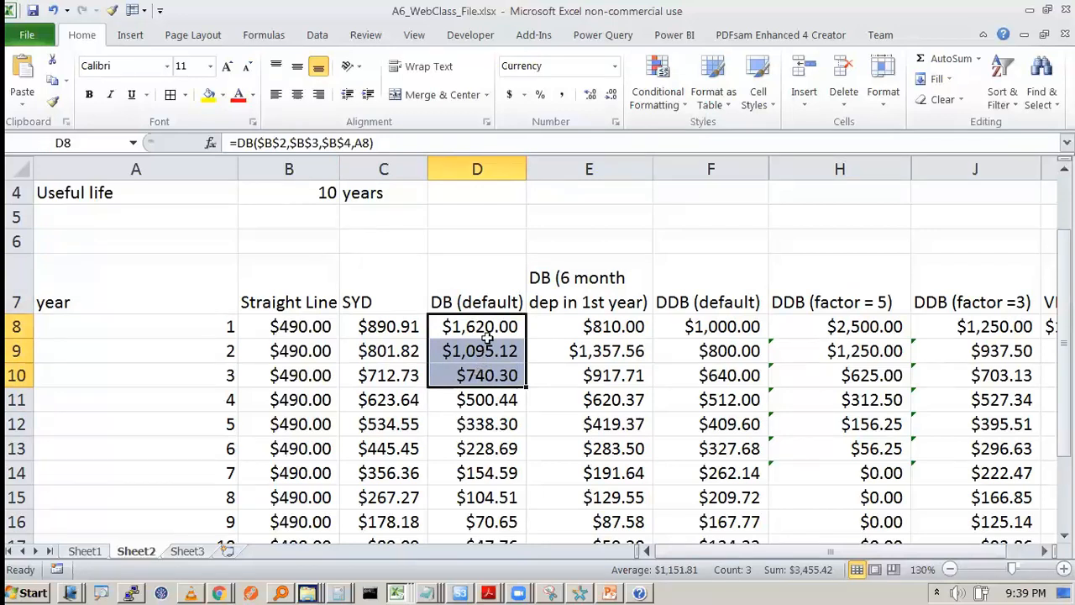
pyautogui.click(288, 283)
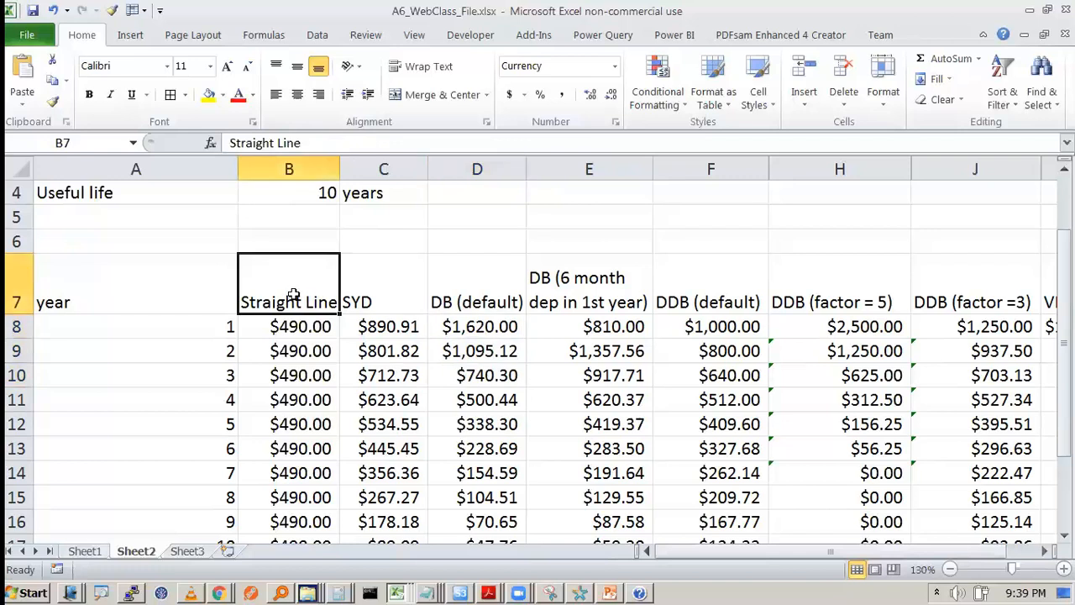
pyautogui.moveTo(289, 326); pyautogui.dragTo(289, 424)
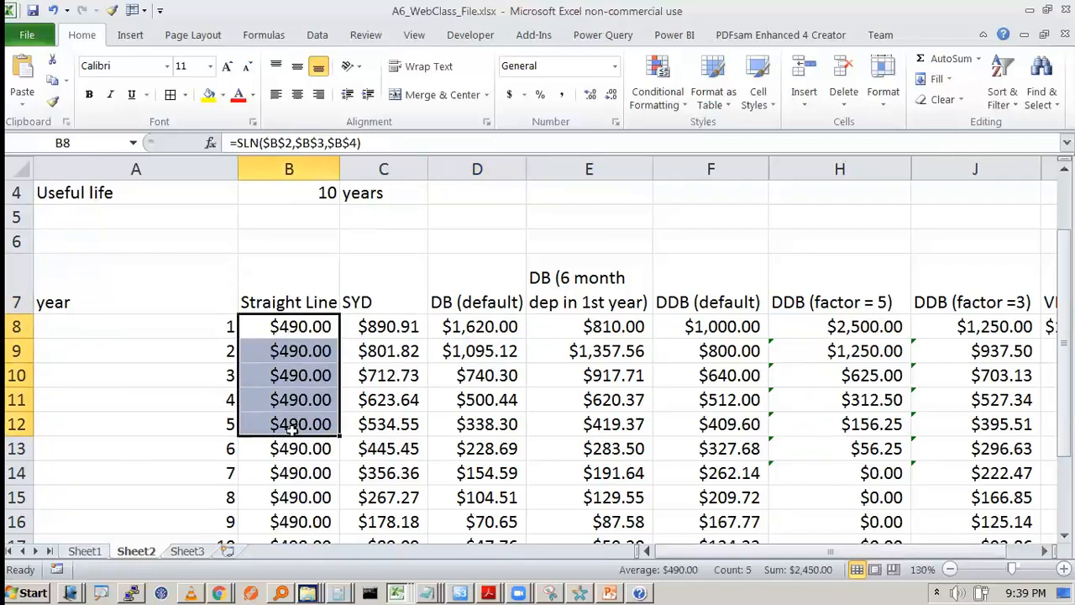
pyautogui.click(289, 423)
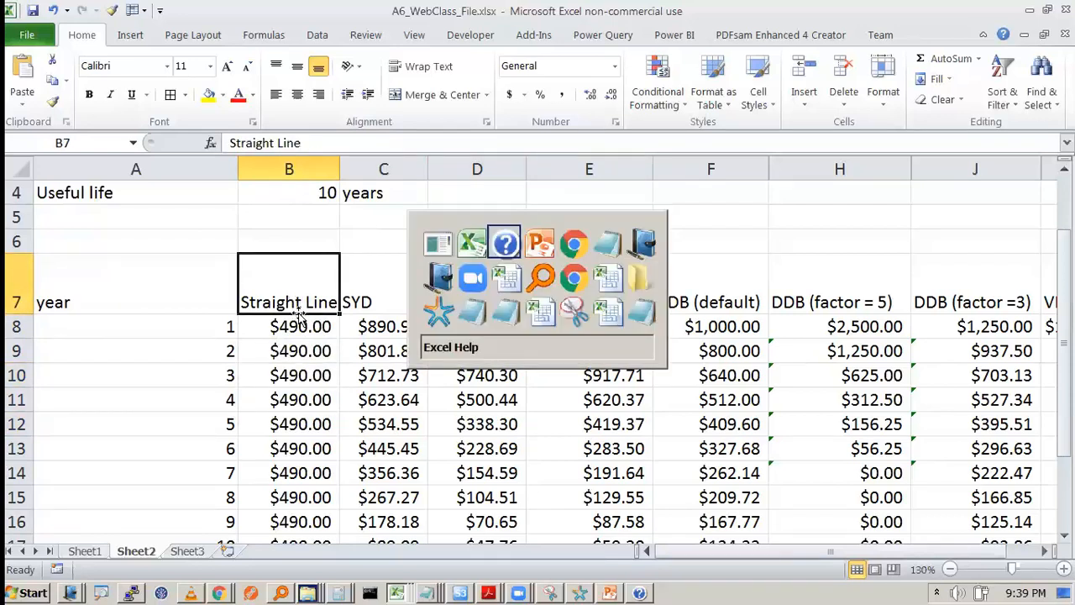
pyautogui.click(383, 375)
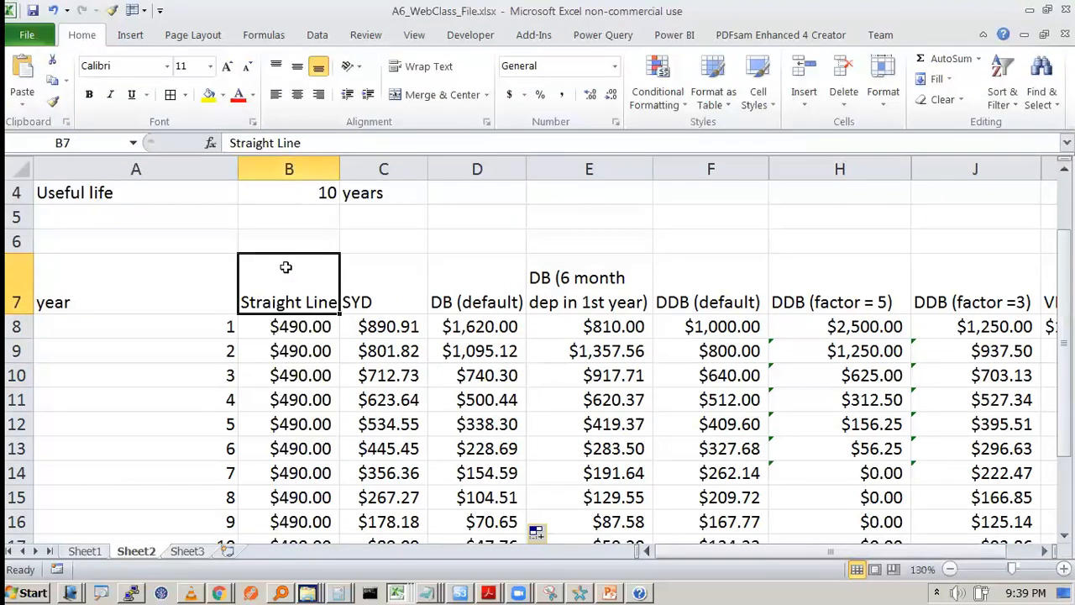
# Enter the note 'PAT??' in D5, then move down to B22 below the totals row
pyautogui.write('A')
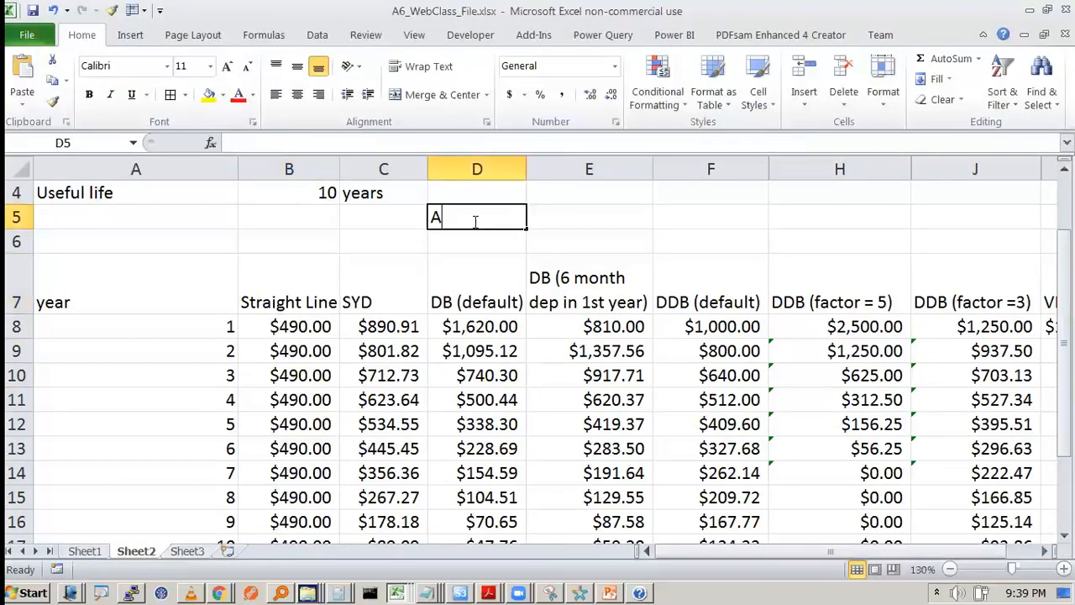
pyautogui.write('PAT')
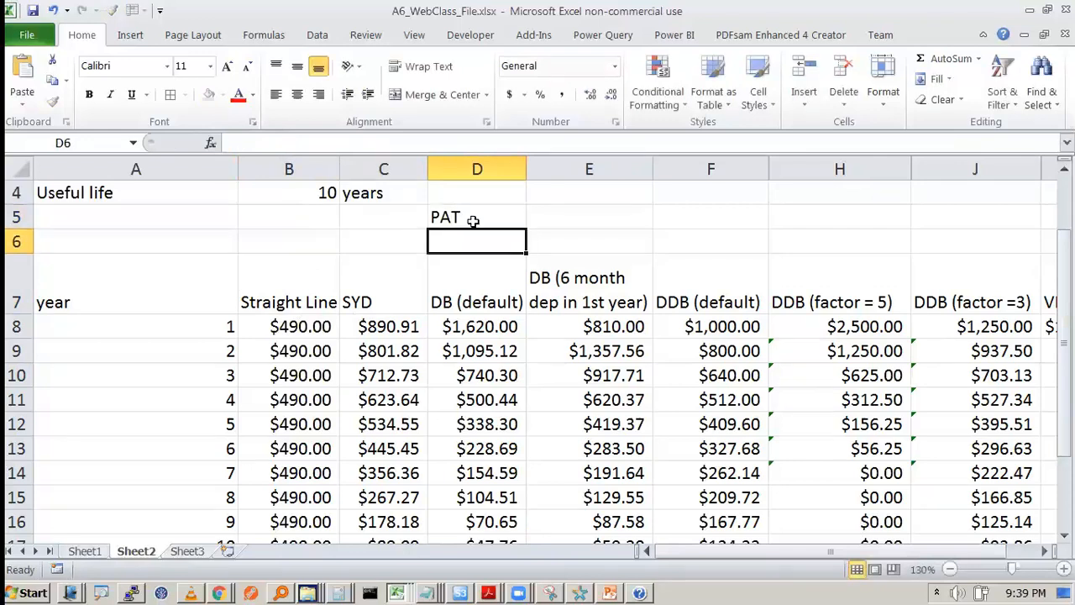
pyautogui.write('??')
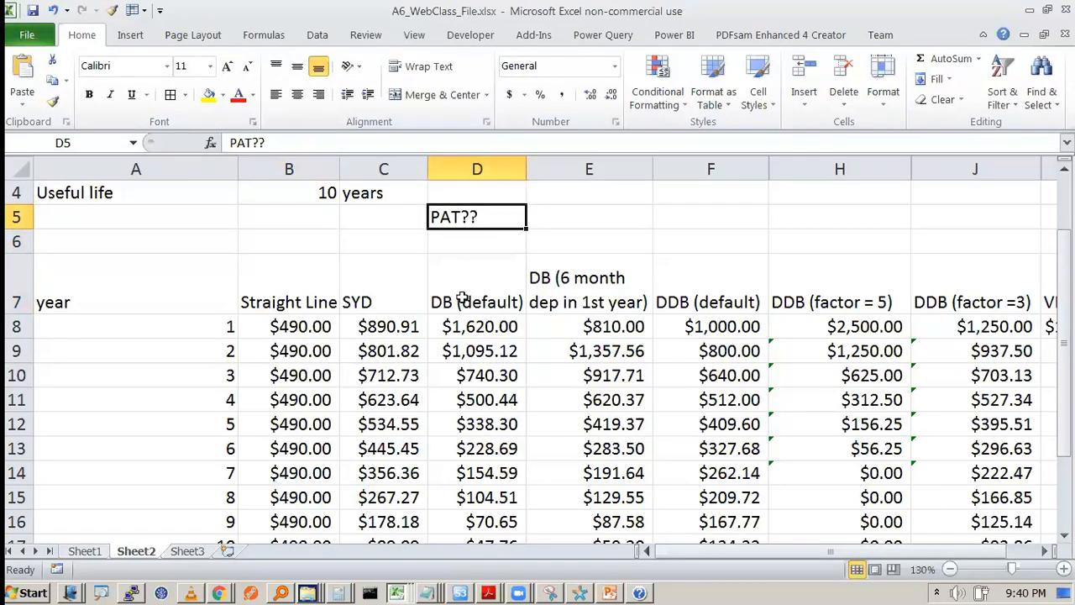
pyautogui.click(476, 301)
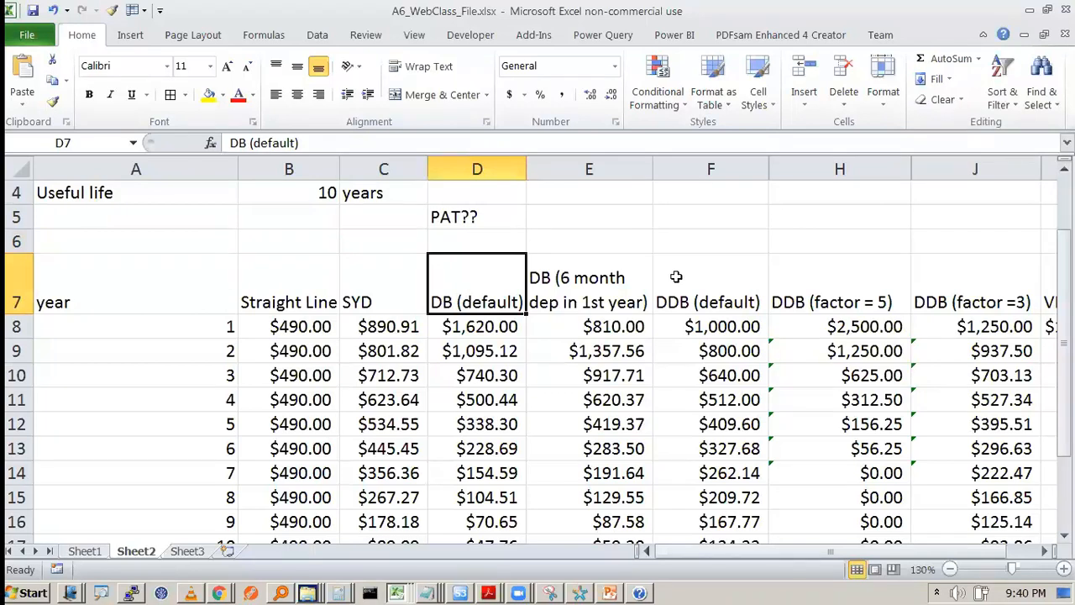
pyautogui.scroll(-3)
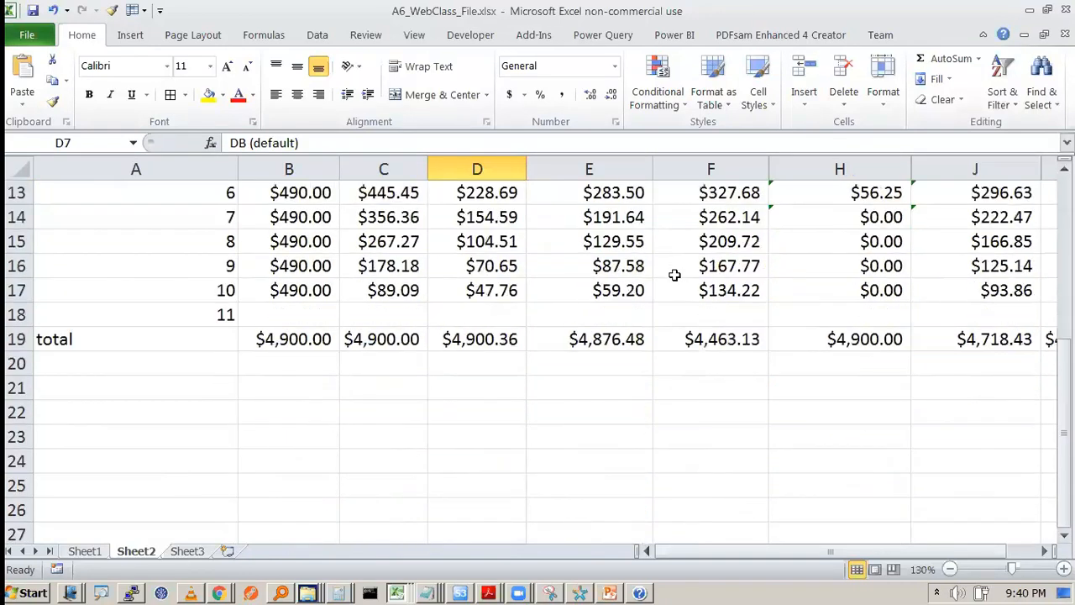
pyautogui.click(289, 411)
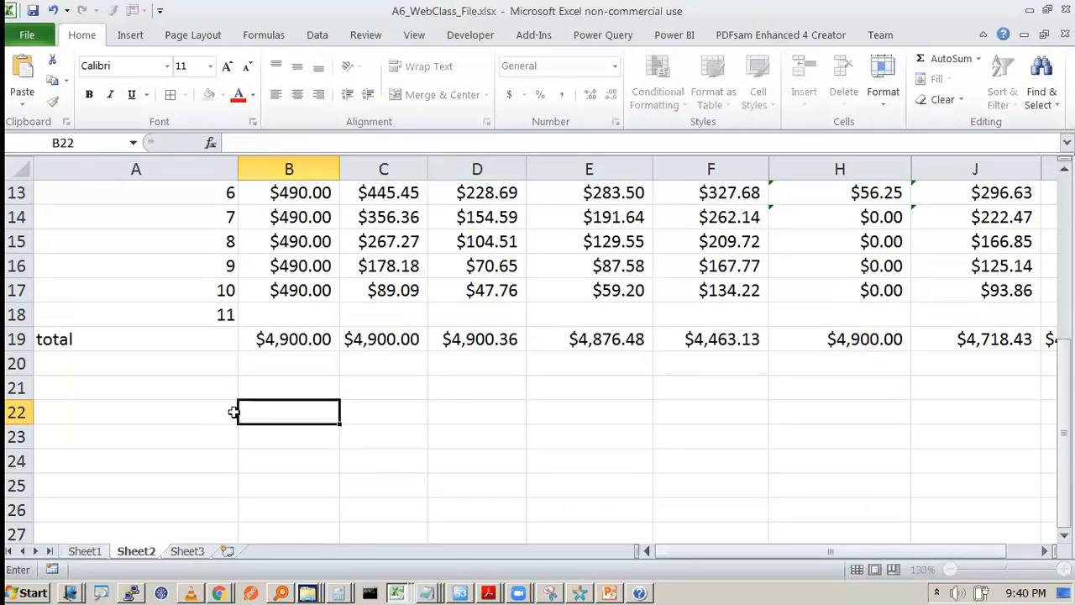
# Enter Revenue 10000 and a Dep row linked to Sheet2's straight-line depreciation of $490
pyautogui.click(239, 551)
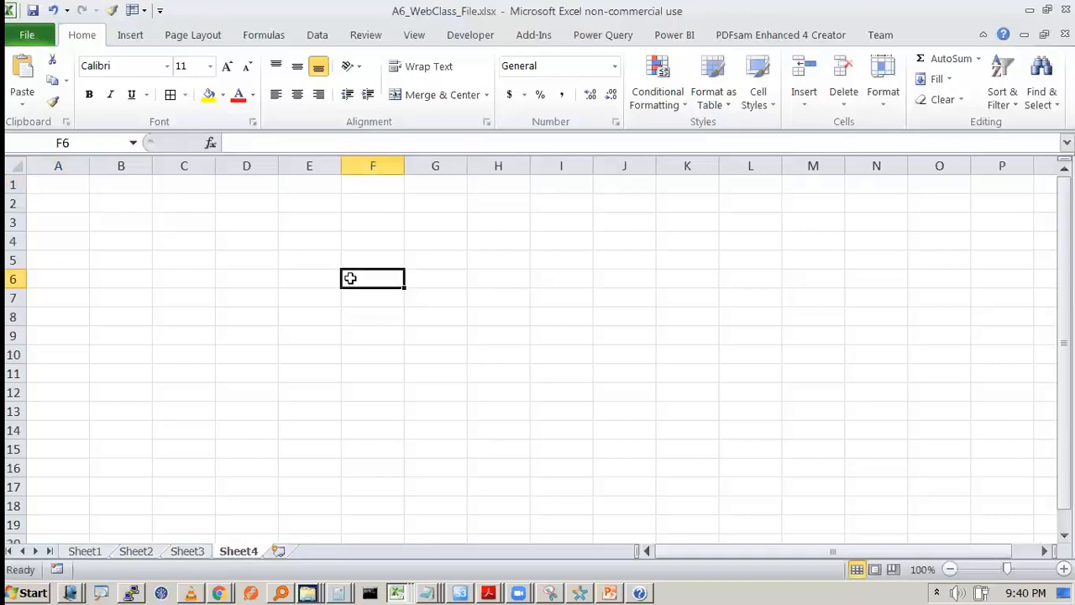
pyautogui.write('Revenu')
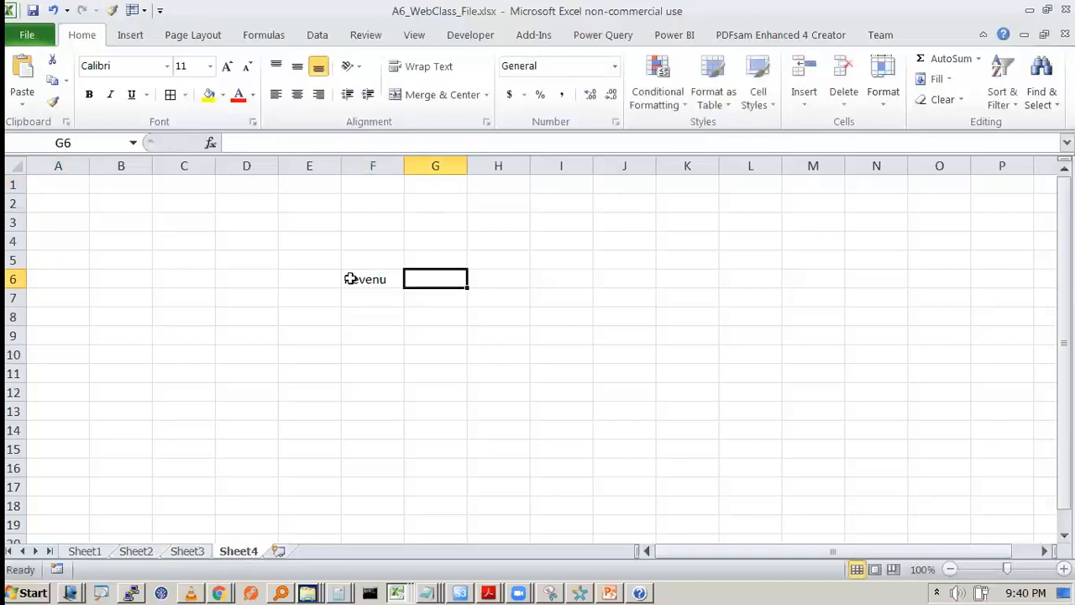
pyautogui.write('Revenue')
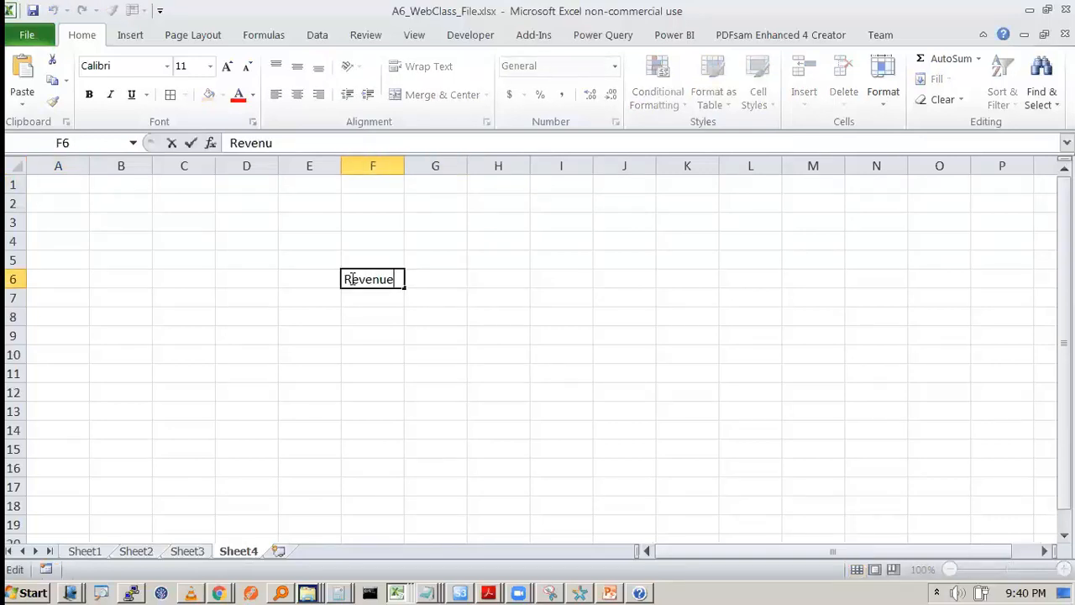
pyautogui.write('10000')
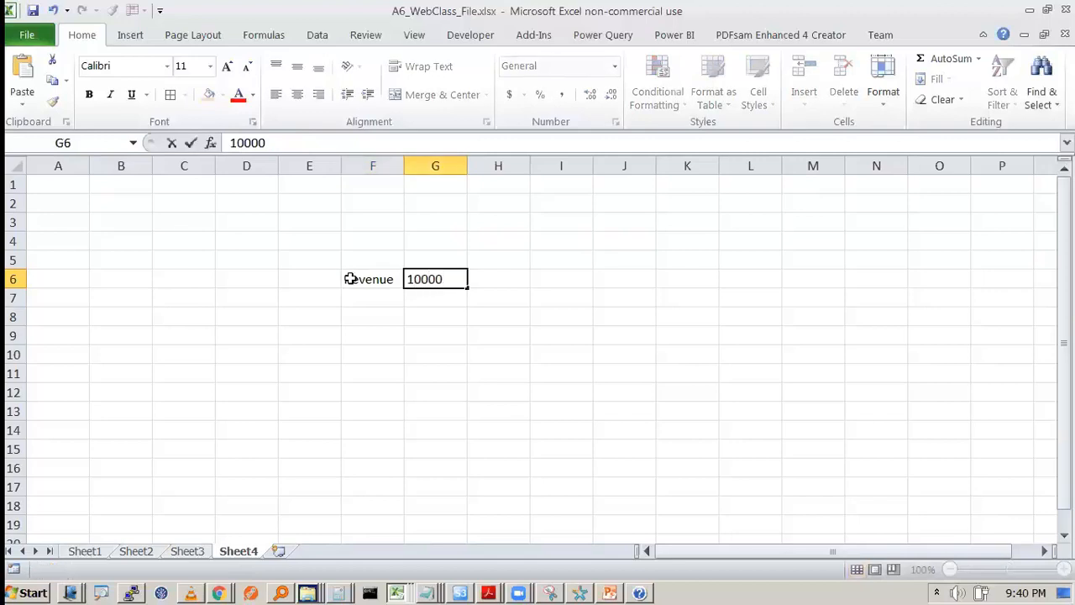
pyautogui.write('Dep')
pyautogui.click(435, 298)
pyautogui.write('=')
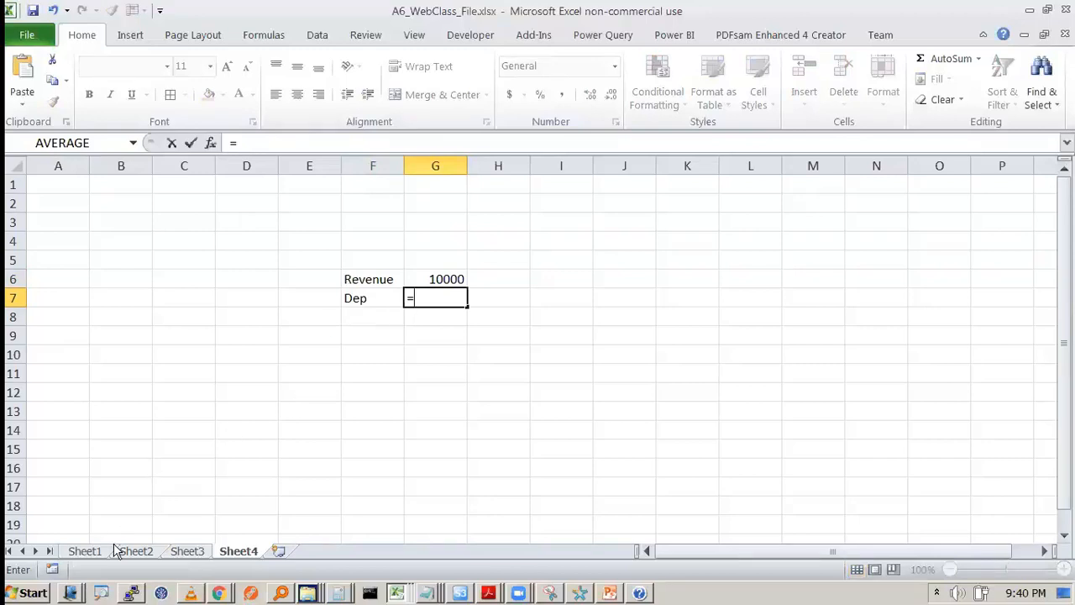
pyautogui.click(136, 550)
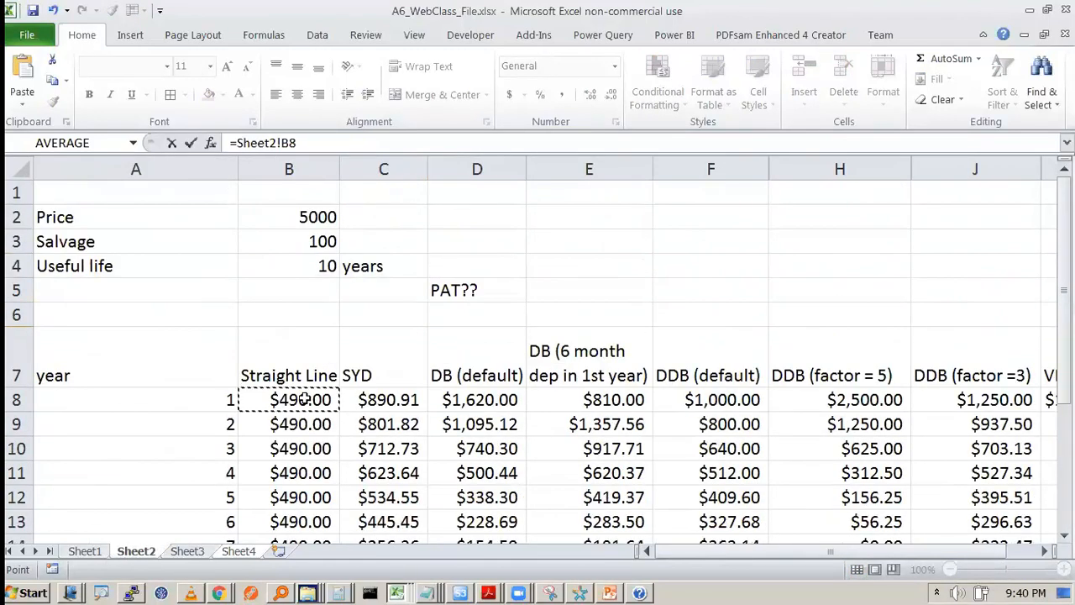
pyautogui.click(238, 550)
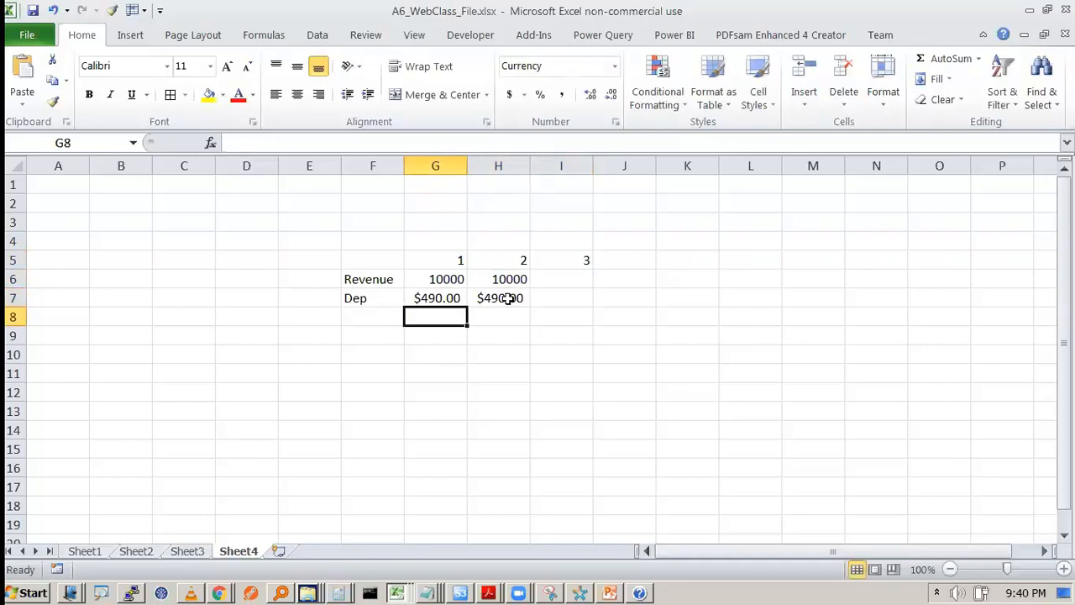
# Add a PBT row in F8 subtracting depreciation from revenue, giving $9,510
pyautogui.click(373, 316)
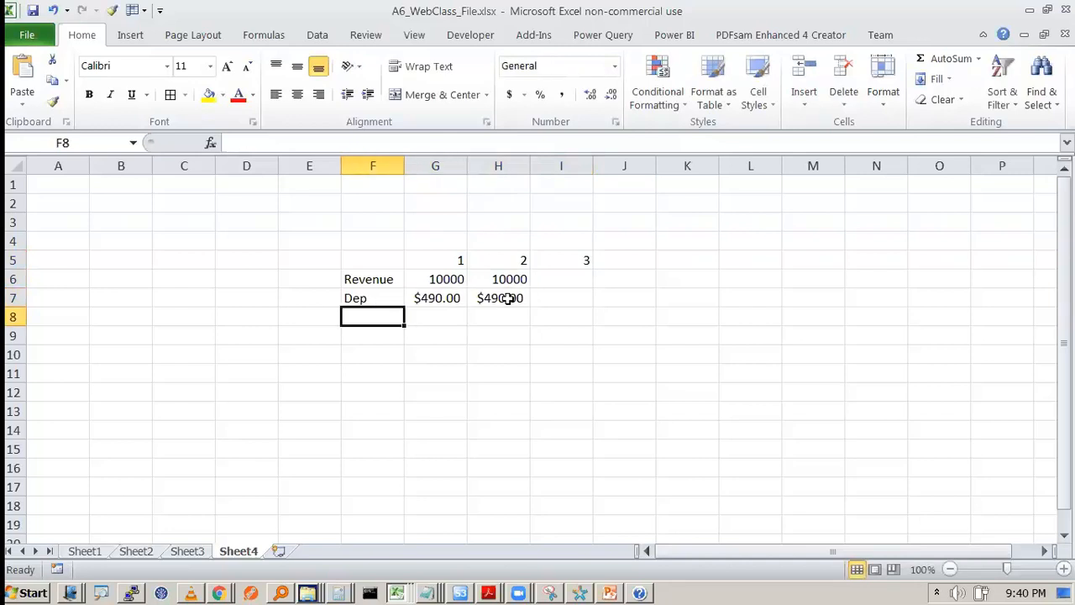
pyautogui.write('PBT')
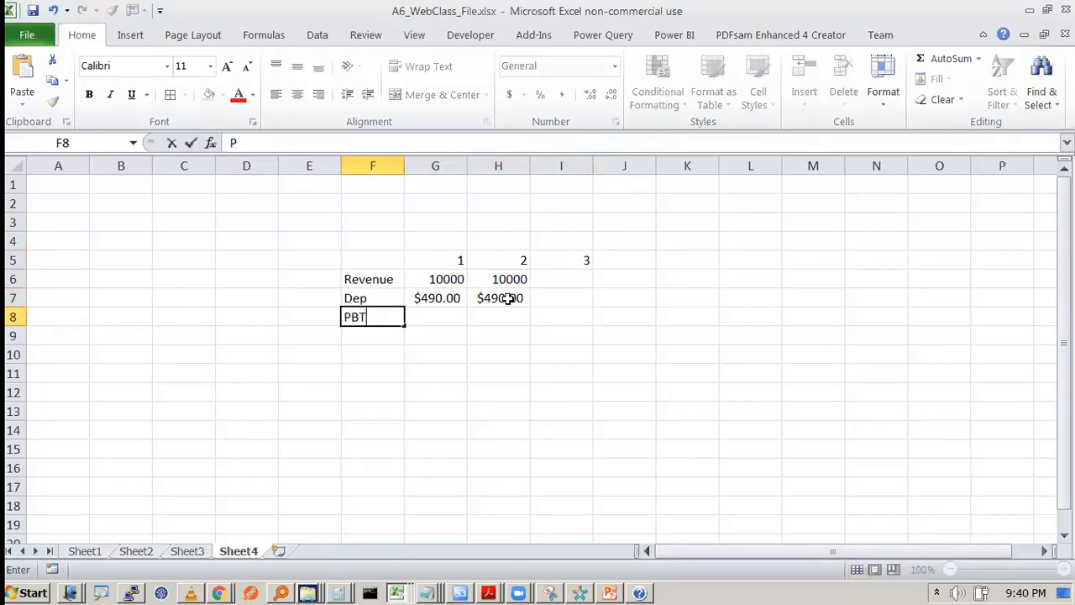
pyautogui.write('=G7-')
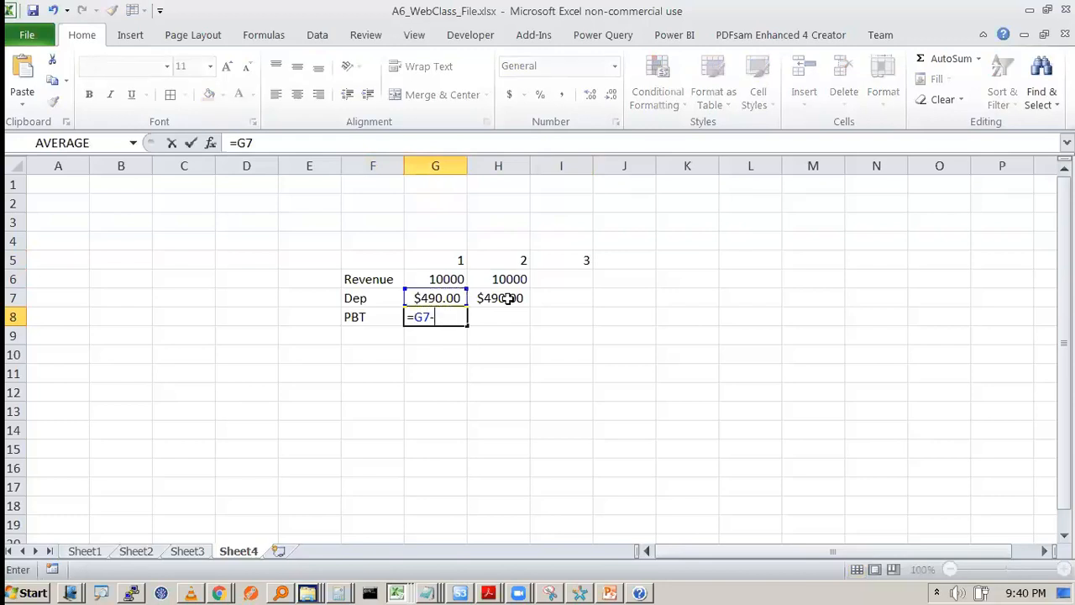
pyautogui.write('G')
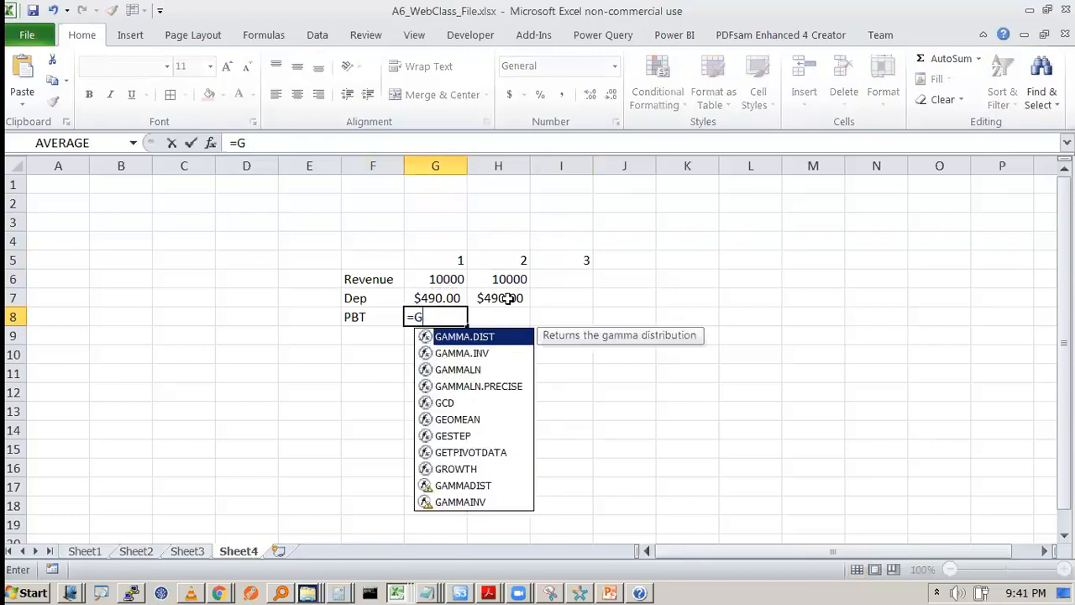
pyautogui.write('6')
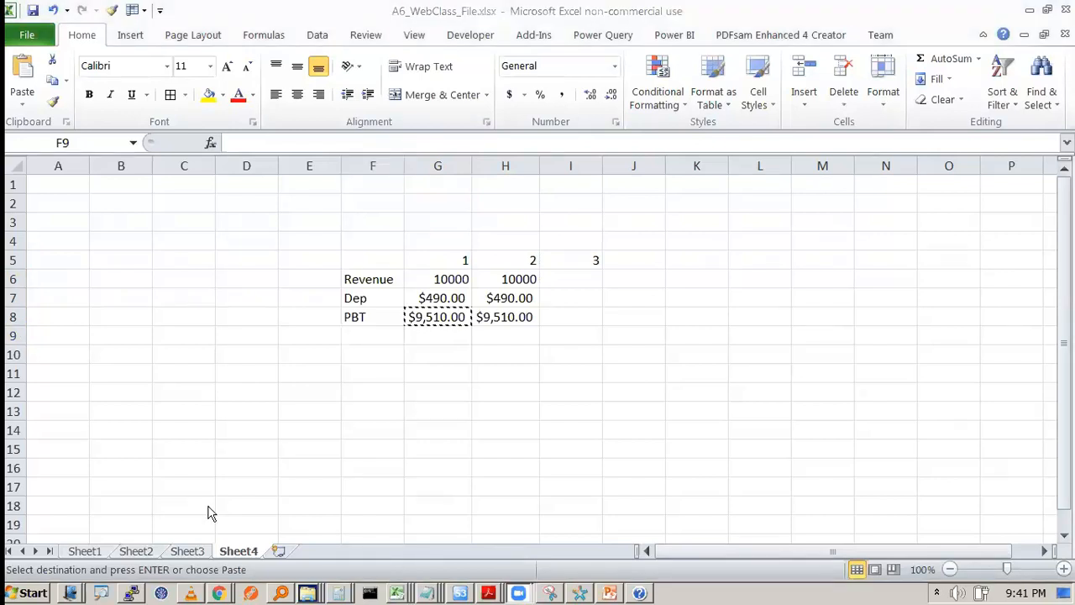
pyautogui.moveTo(486, 347)
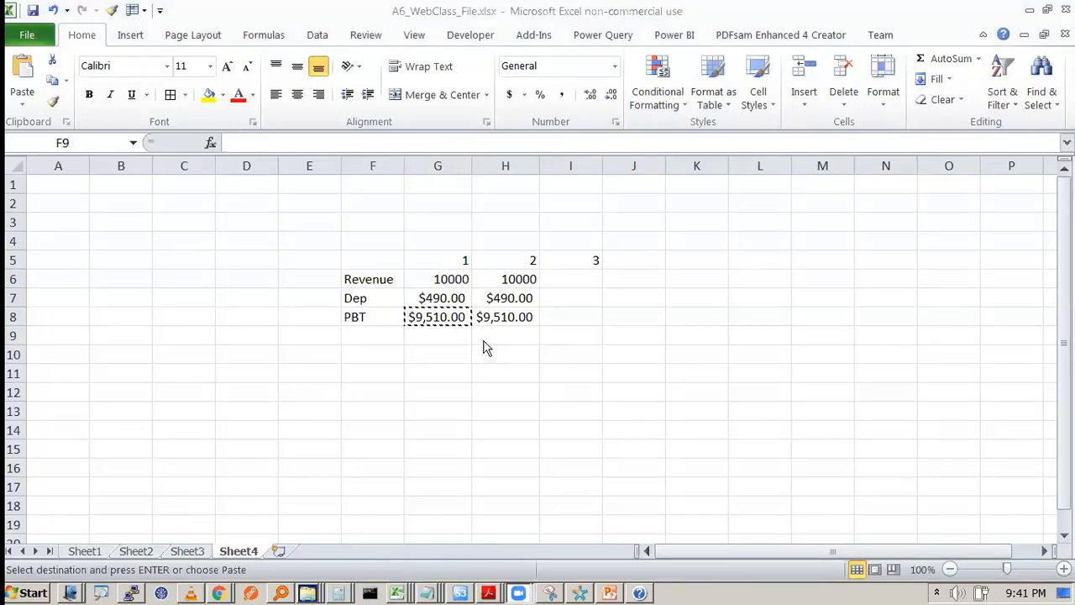
# Widen columns G and H so the $490.00 and $9,510.00 figures display fully
pyautogui.click(373, 335)
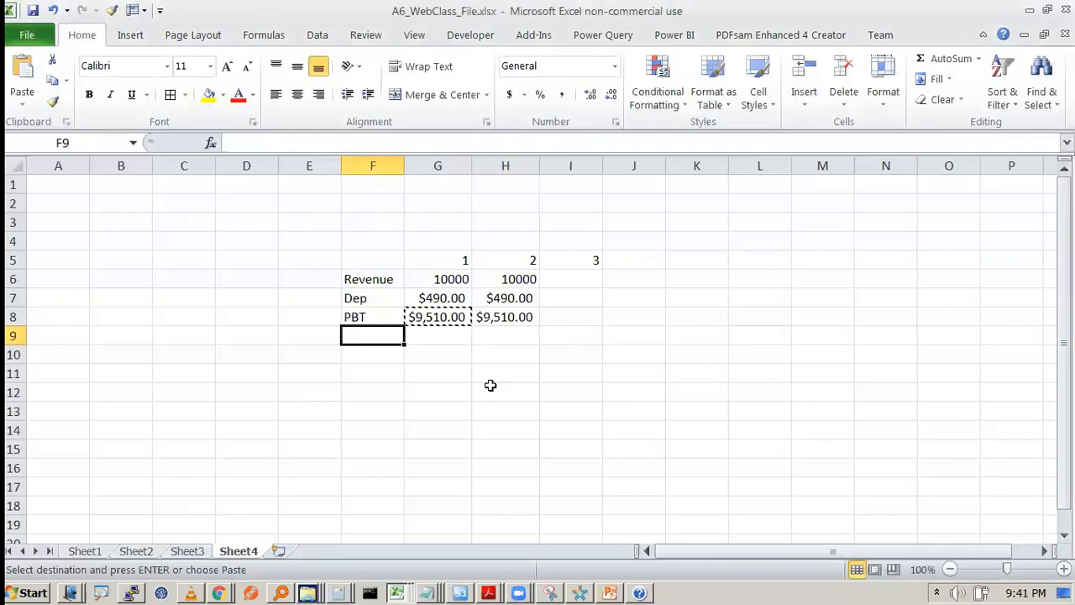
pyautogui.click(504, 392)
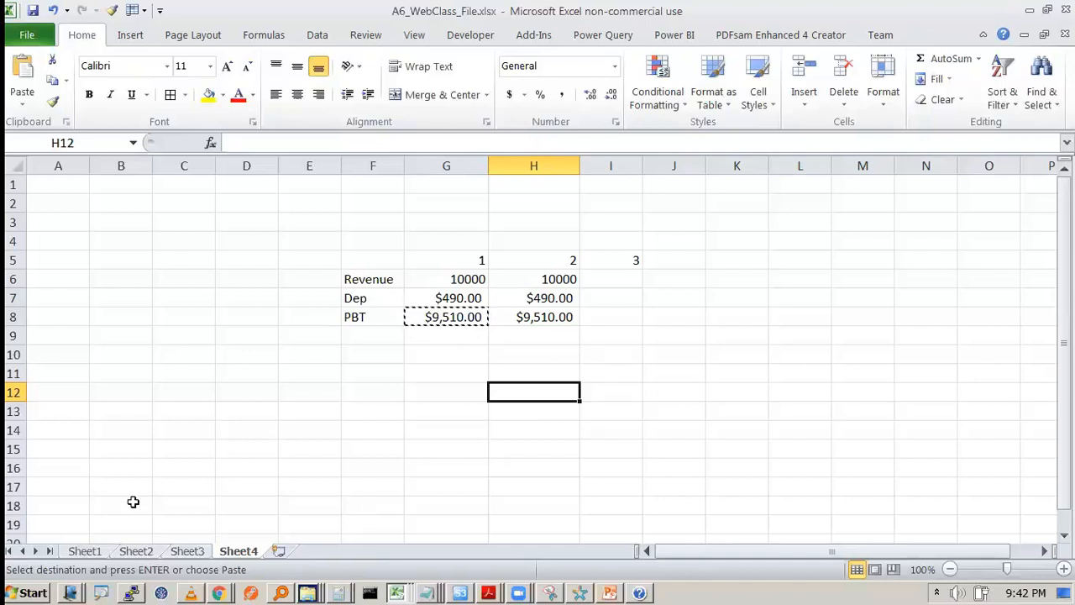
pyautogui.moveTo(460, 563)
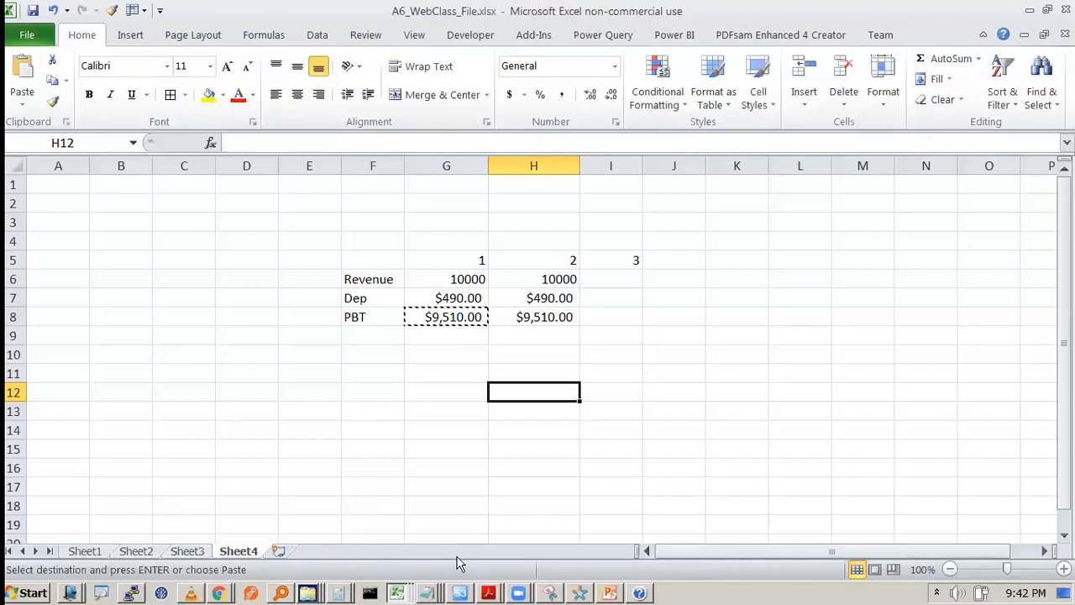
pyautogui.click(533, 316)
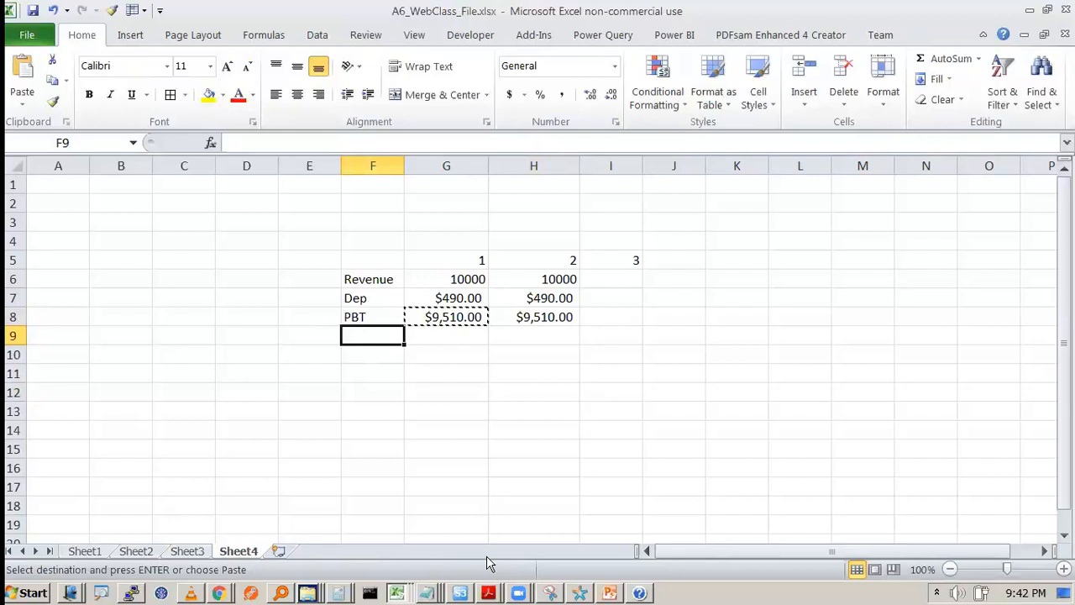
# Add a 'tax (25%)' row showing $2,377.50 and a PAT label in F10
pyautogui.write('tax (')
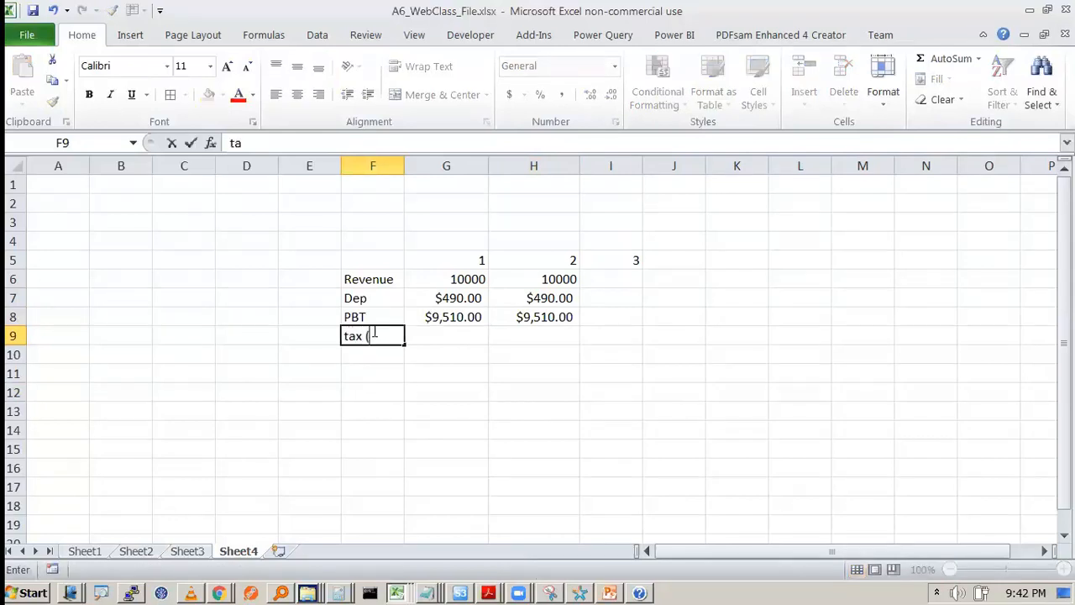
pyautogui.write('25%)')
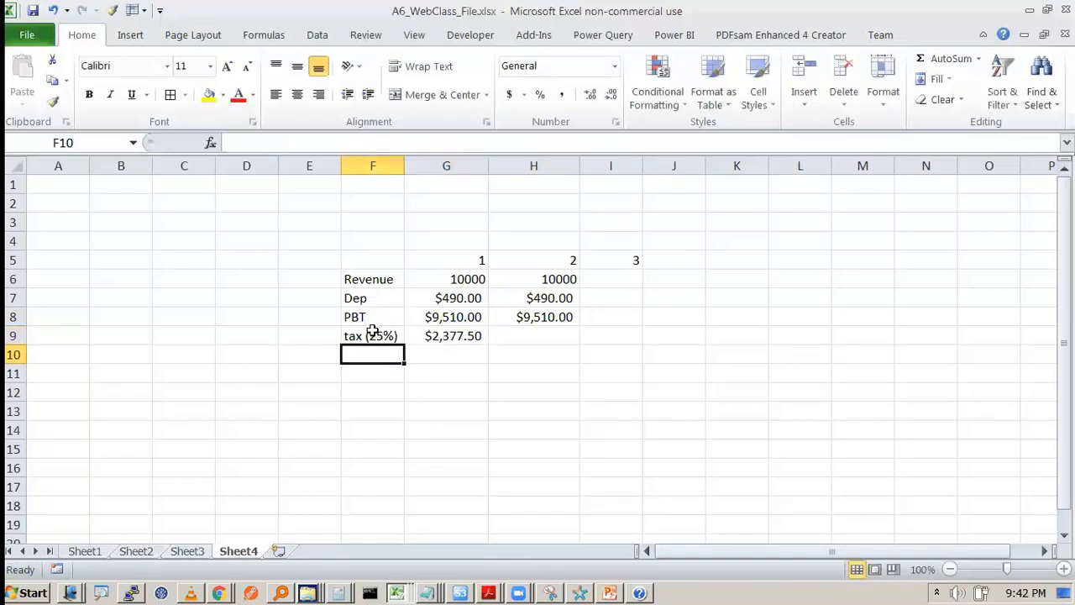
pyautogui.write('PAT')
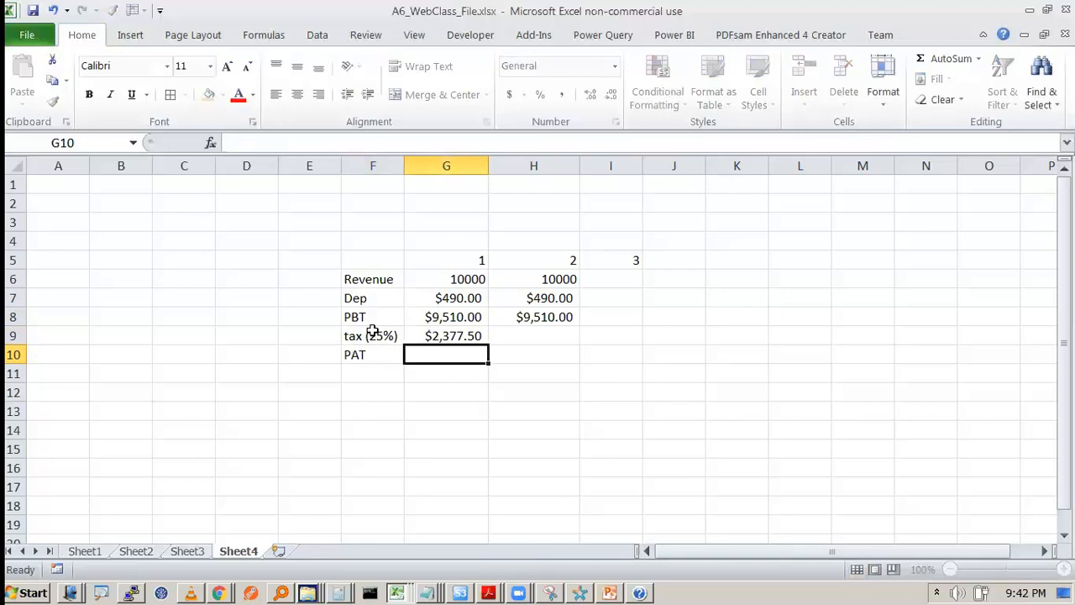
# Enter PAT =G8-G9 ($7,132.50), copy tax and PAT to year 2, and copy Revenue to row 12
pyautogui.write('=G8-')
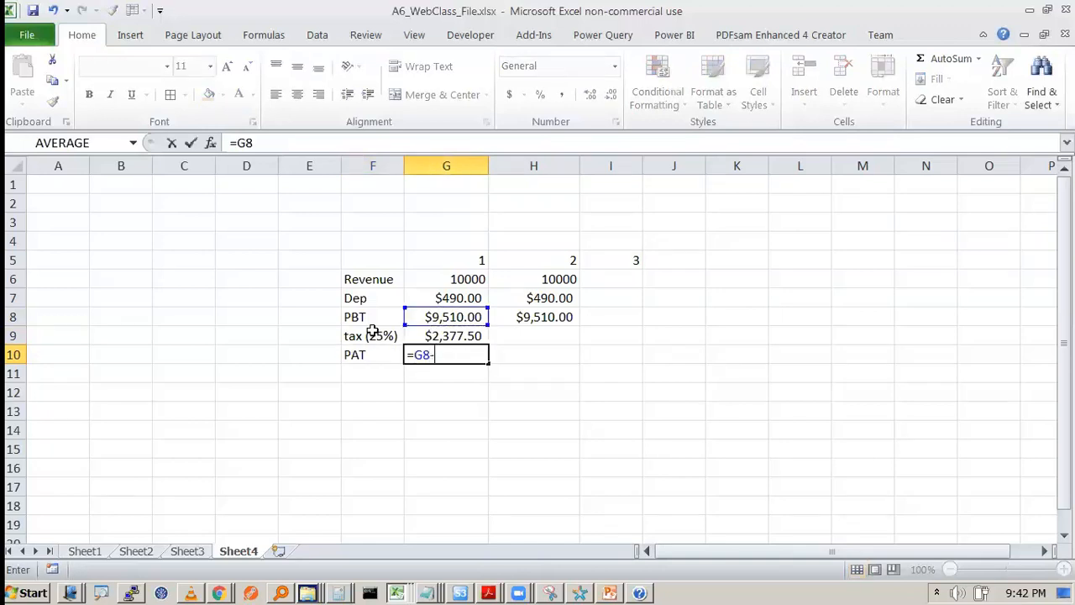
pyautogui.press('enter')
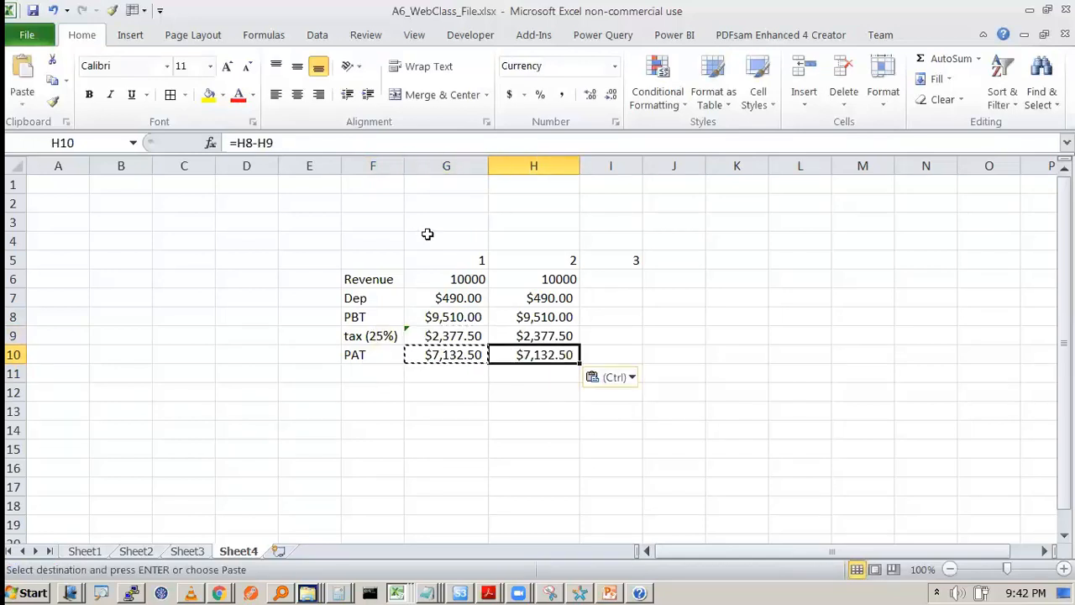
pyautogui.press('Escape')
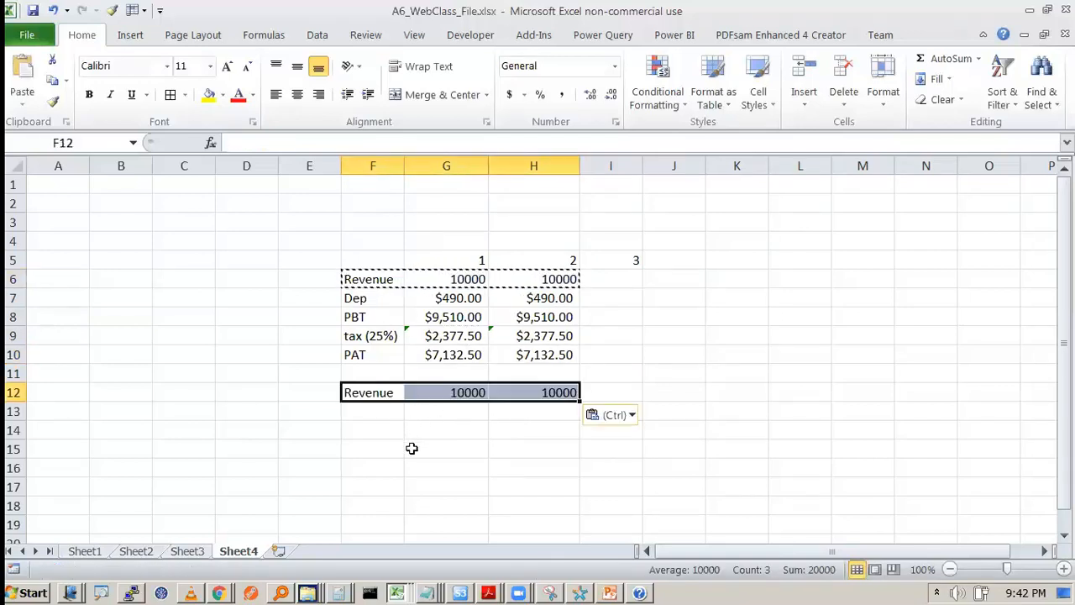
# Link a dep row in F13 to Sheet2's DB values $1,620.00 and $1,095.12, copying tax and PAT rows below
pyautogui.write('dep')
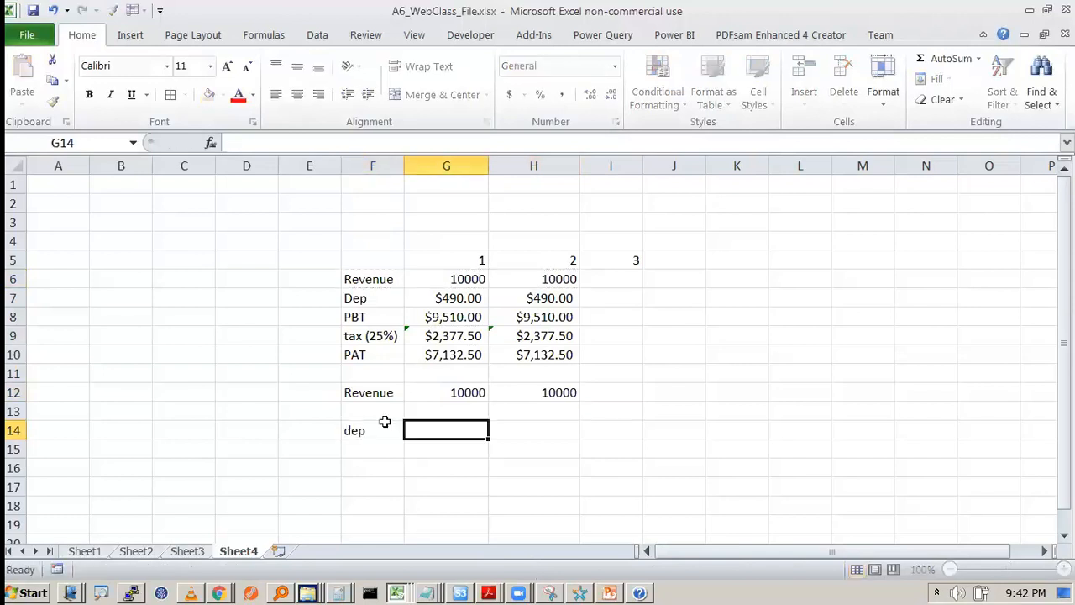
pyautogui.click(296, 65)
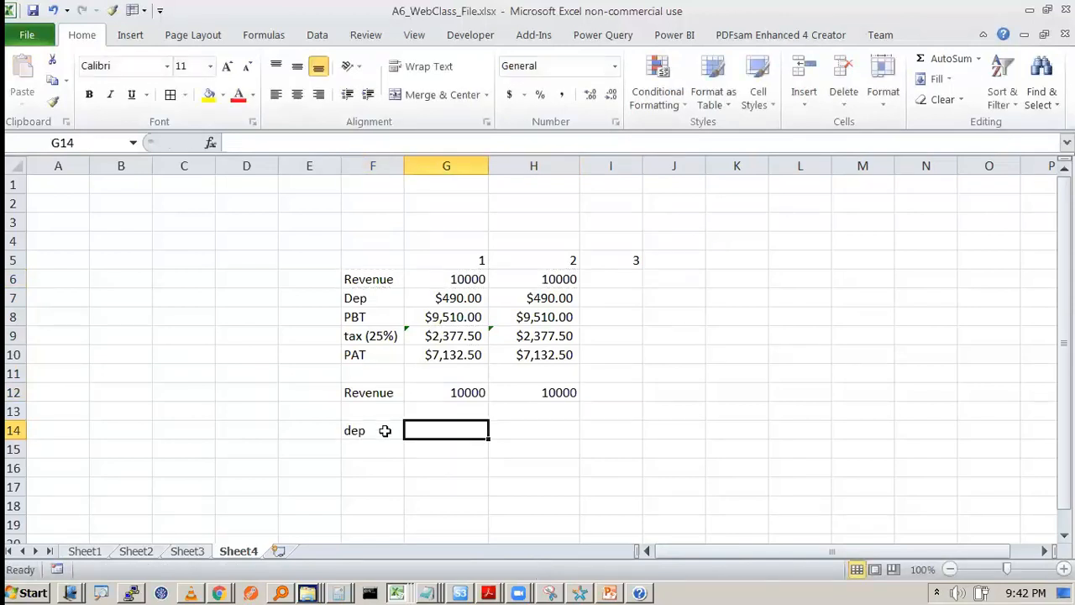
pyautogui.write('de=')
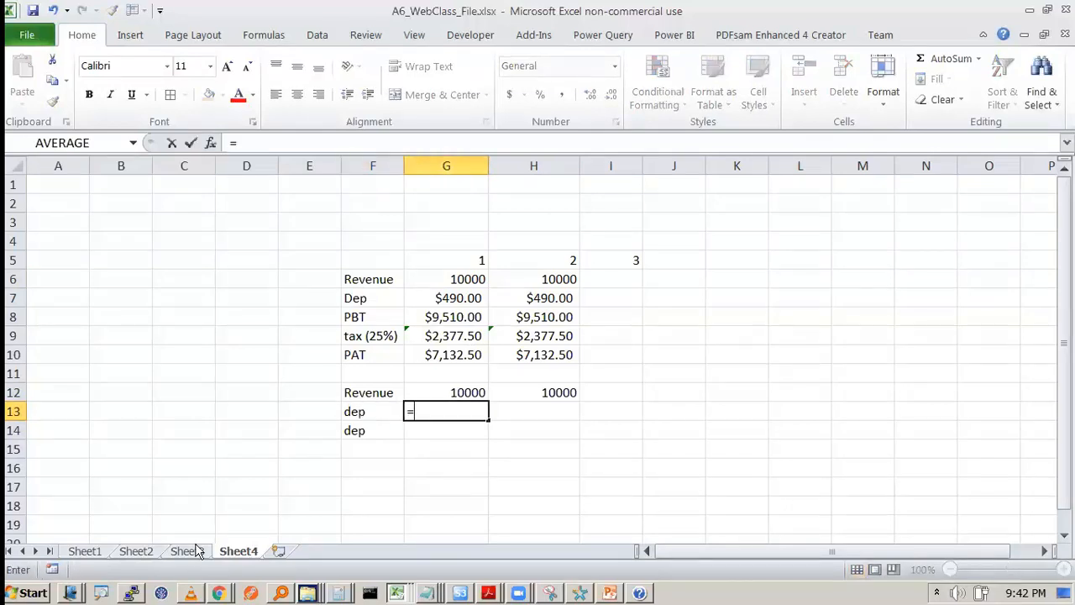
pyautogui.click(136, 552)
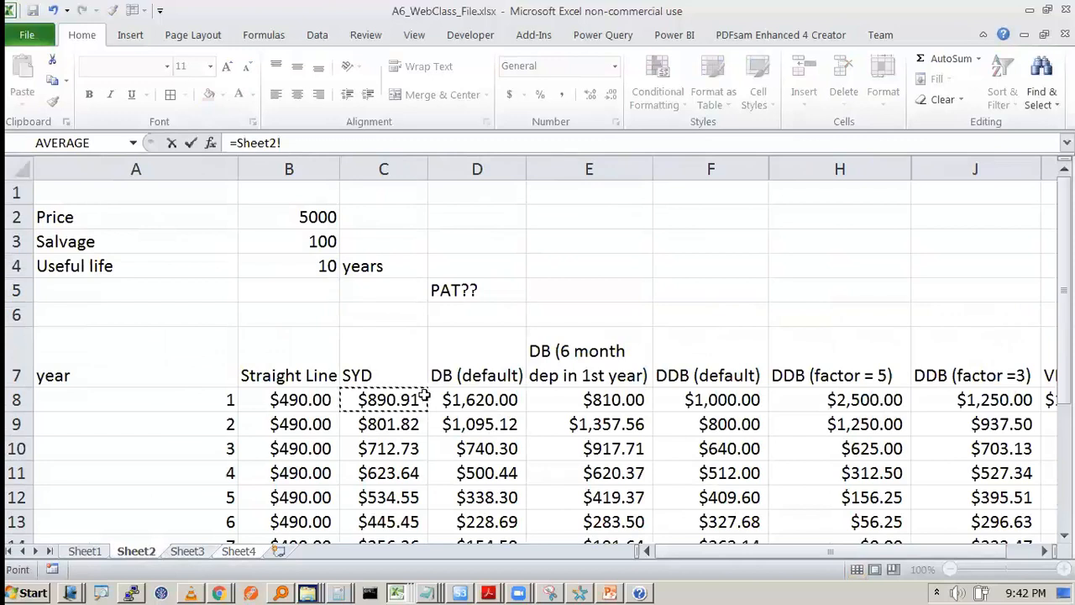
pyautogui.click(237, 551)
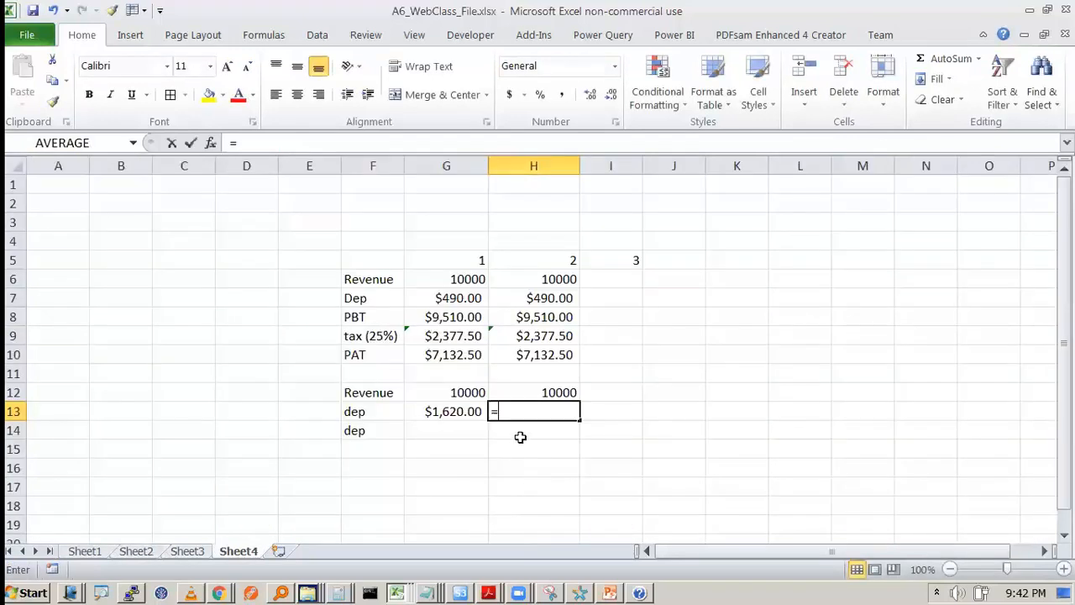
pyautogui.click(186, 551)
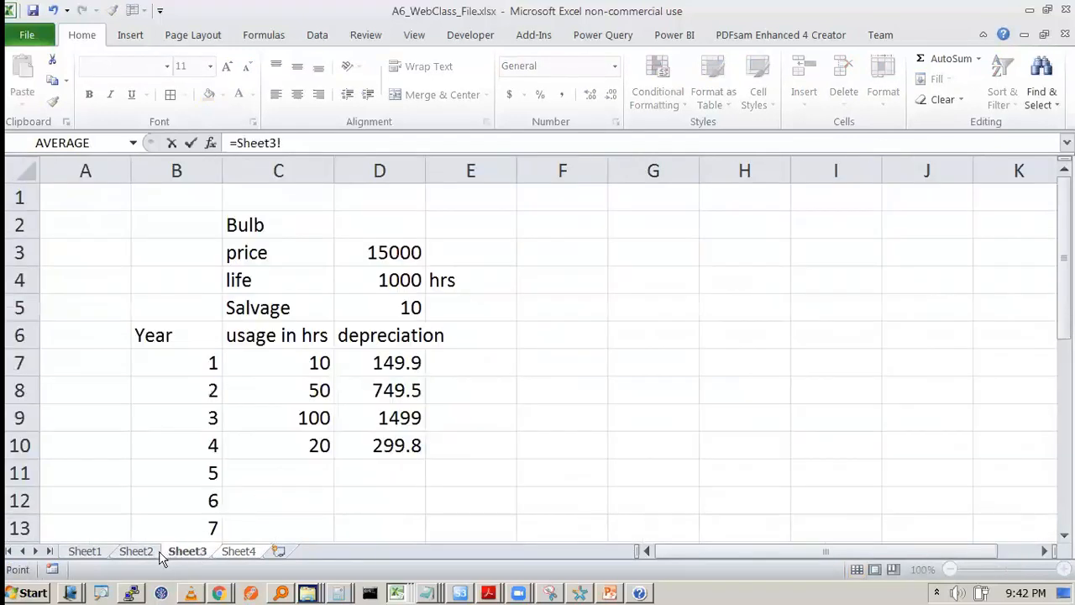
pyautogui.click(238, 551)
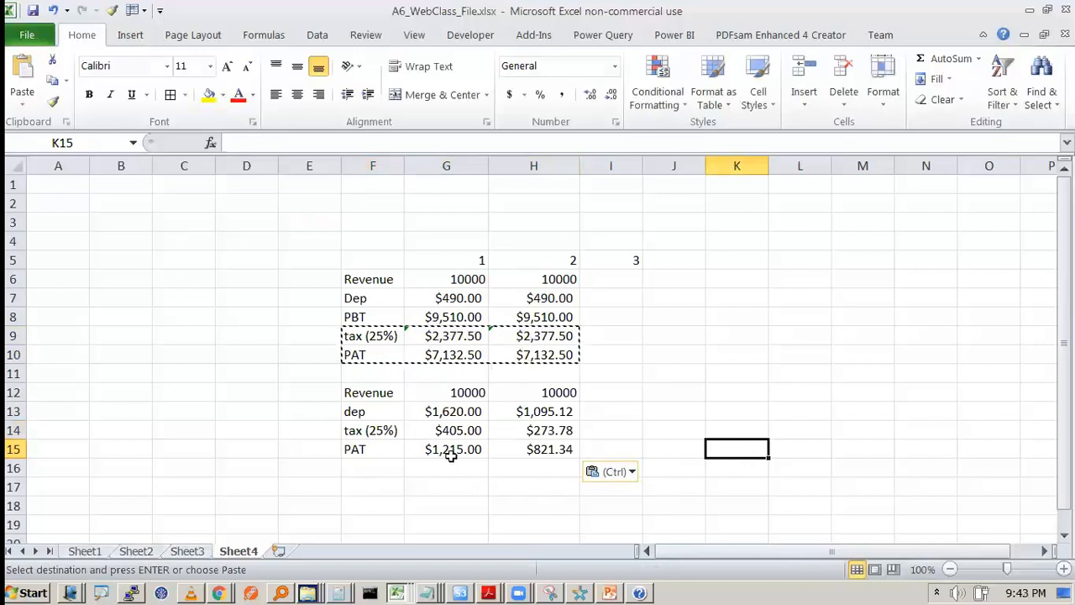
pyautogui.click(446, 448)
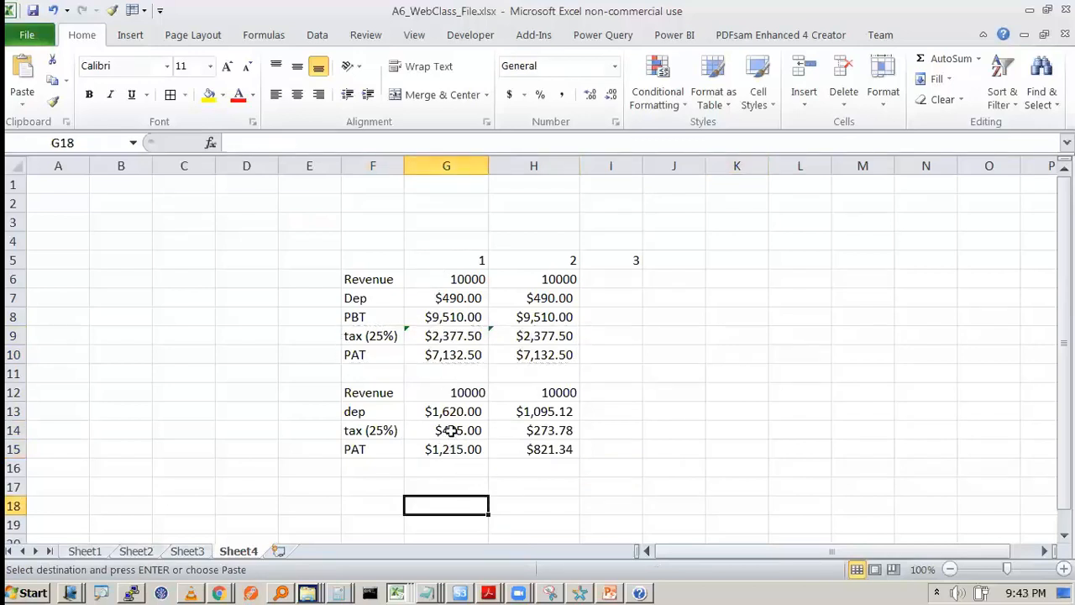
# Add PBT =G13-G14 ($8,380.00/$8,904.88), correcting PAT to $6,285.00/$6,678.66, and check the formulas
pyautogui.write('=G13-G14')
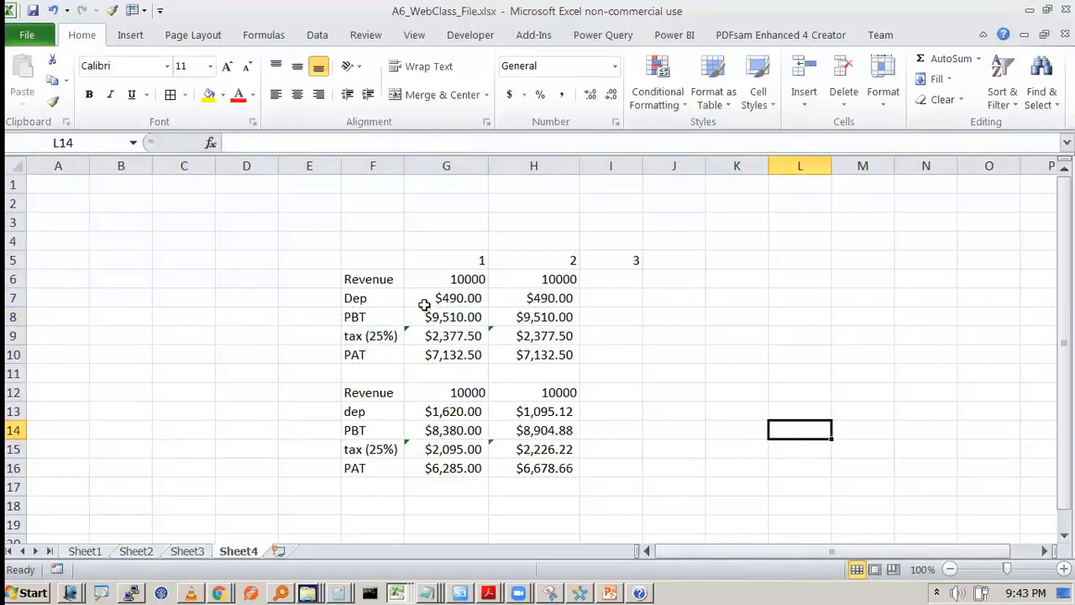
pyautogui.click(446, 354)
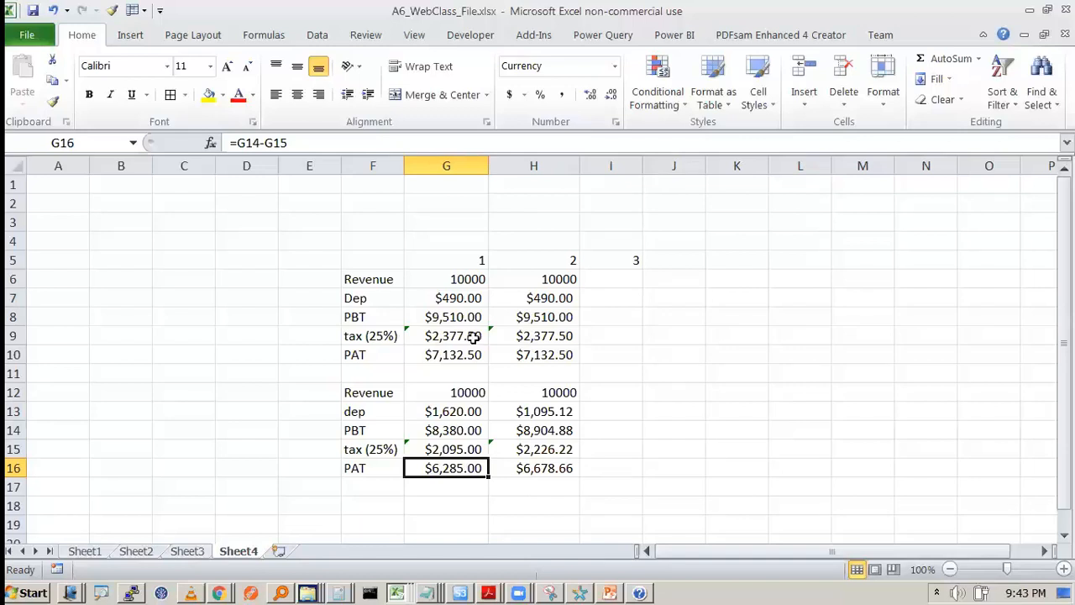
pyautogui.click(446, 355)
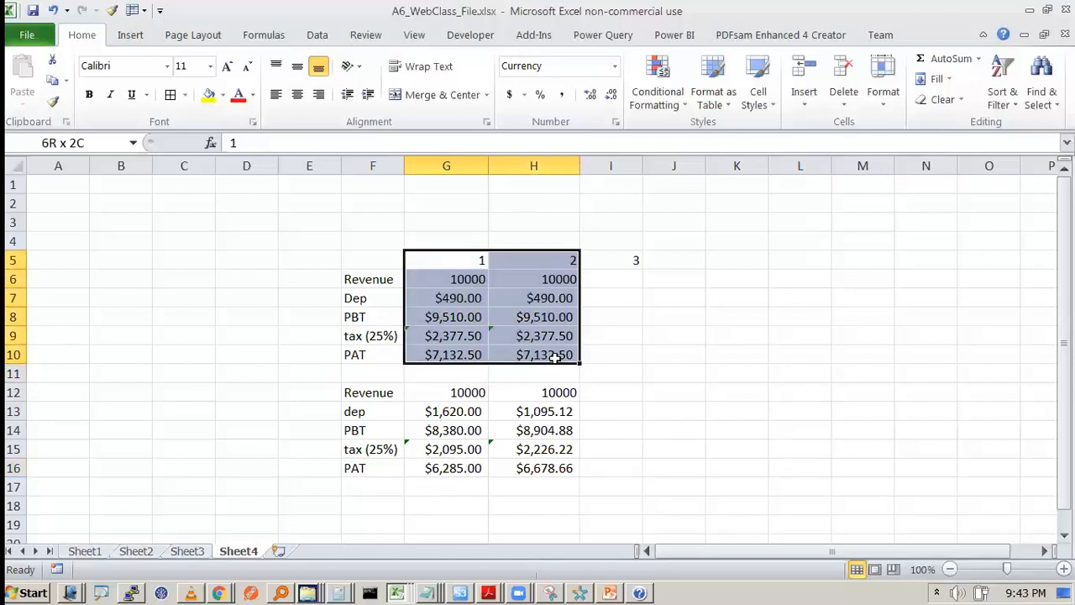
pyautogui.click(446, 393)
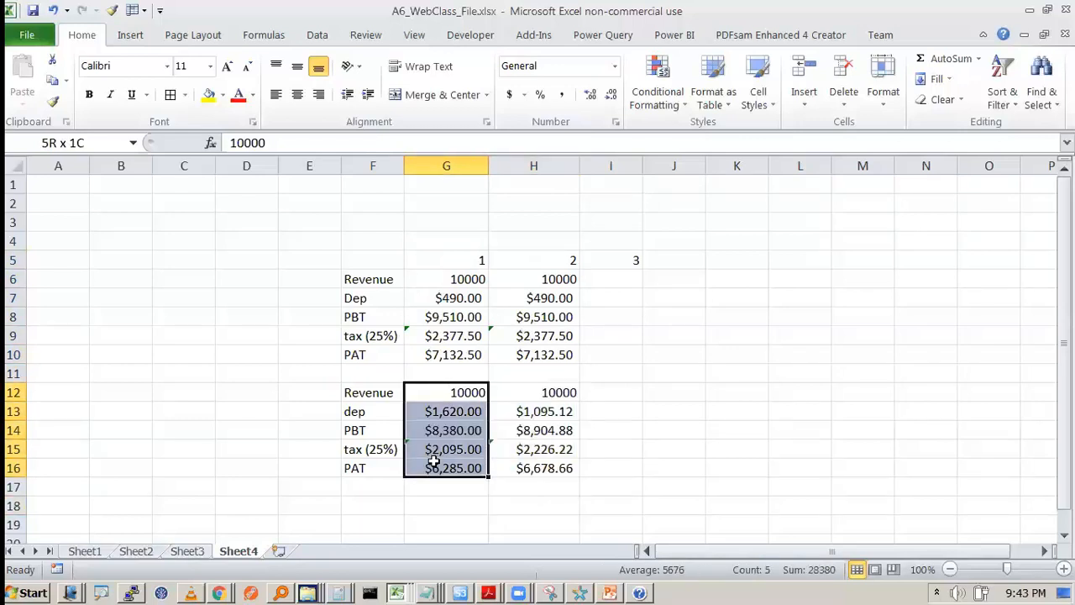
pyautogui.click(373, 505)
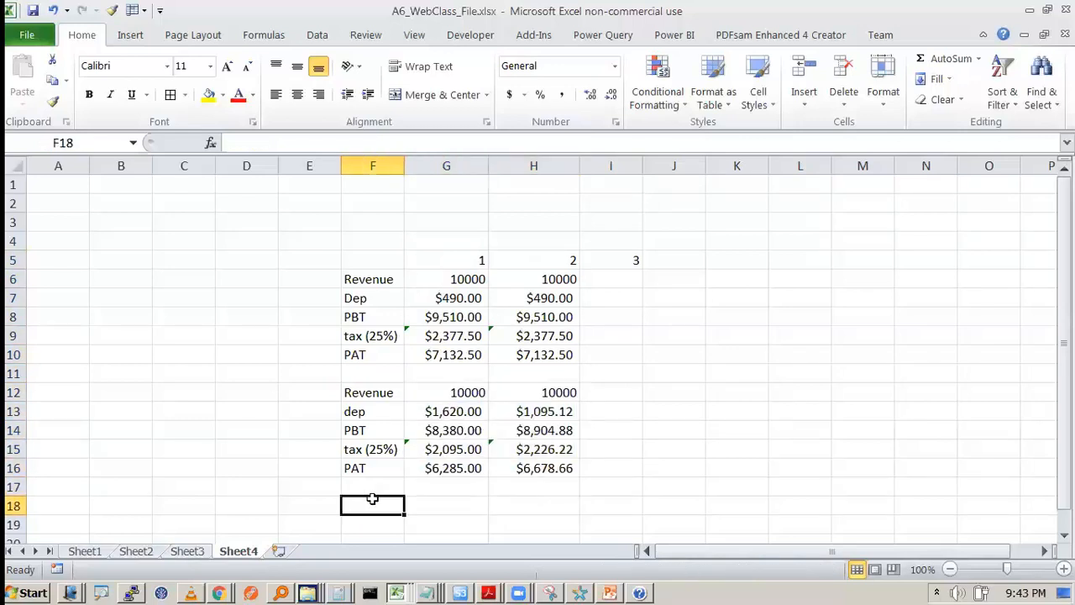
# Add a 'cash op' row for the straight-line table showing $7,622.50
pyautogui.write('cash')
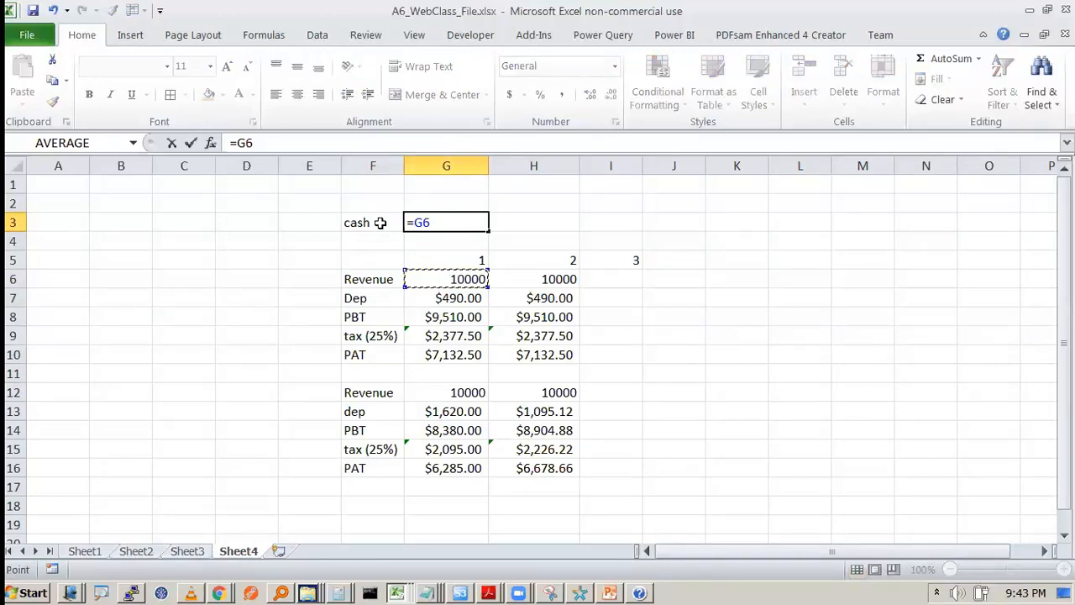
pyautogui.write('-')
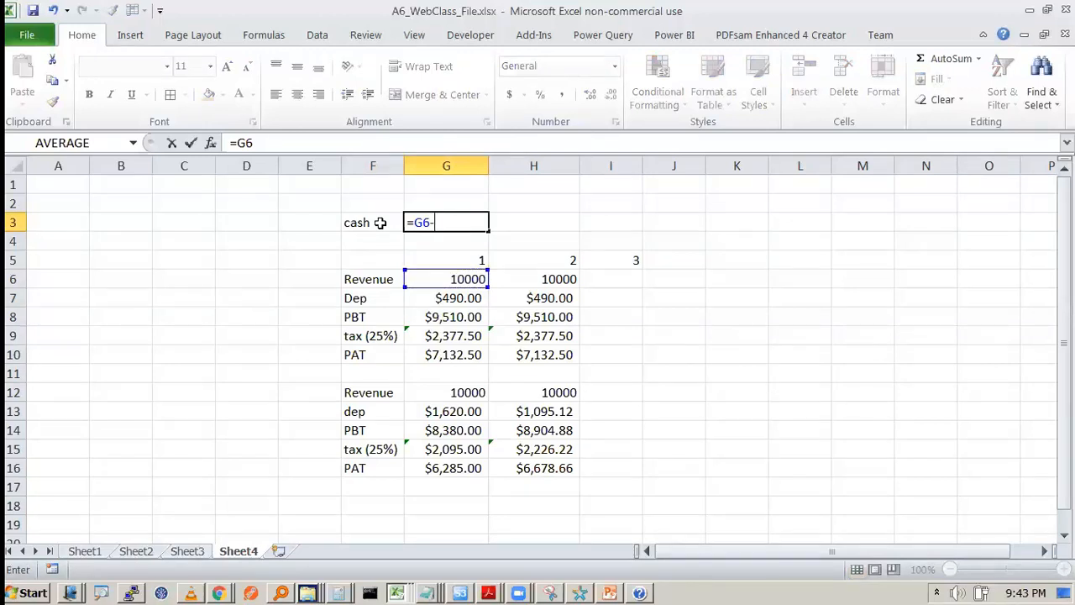
pyautogui.click(446, 335)
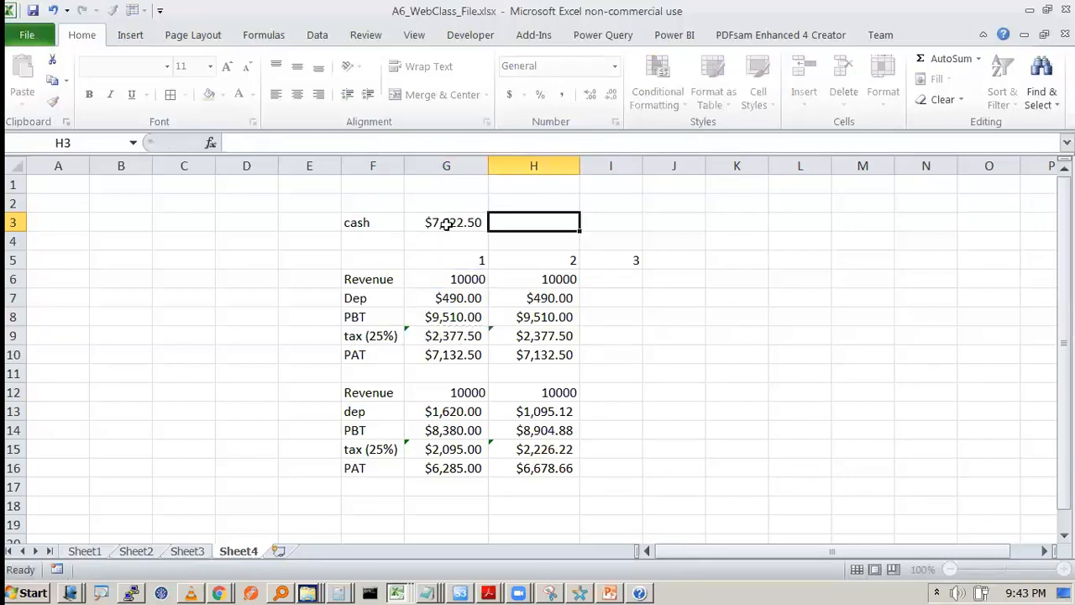
pyautogui.click(446, 221)
pyautogui.write(' o')
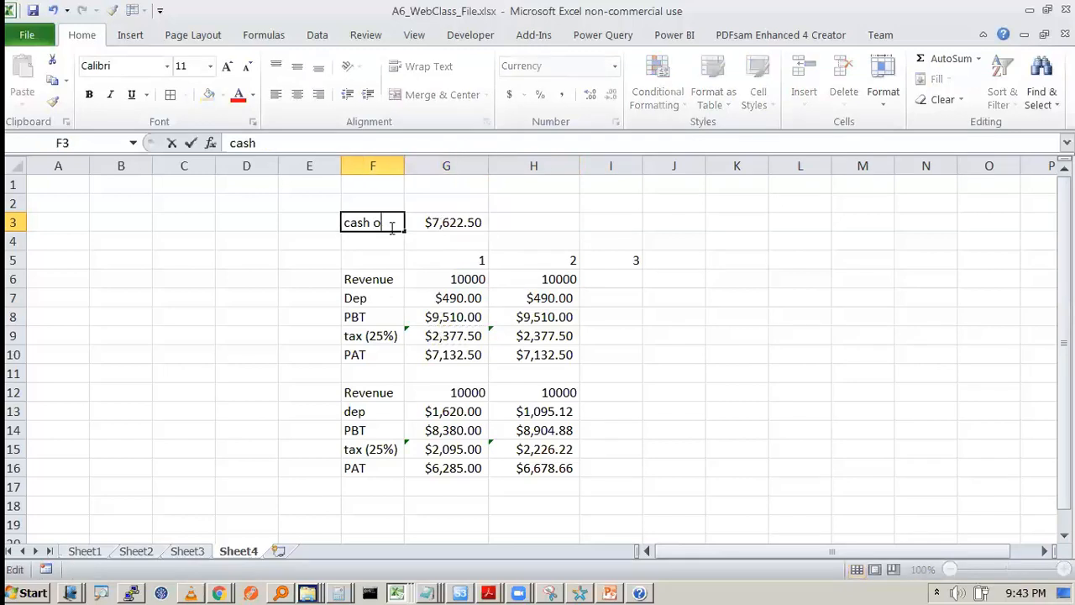
pyautogui.press('enter')
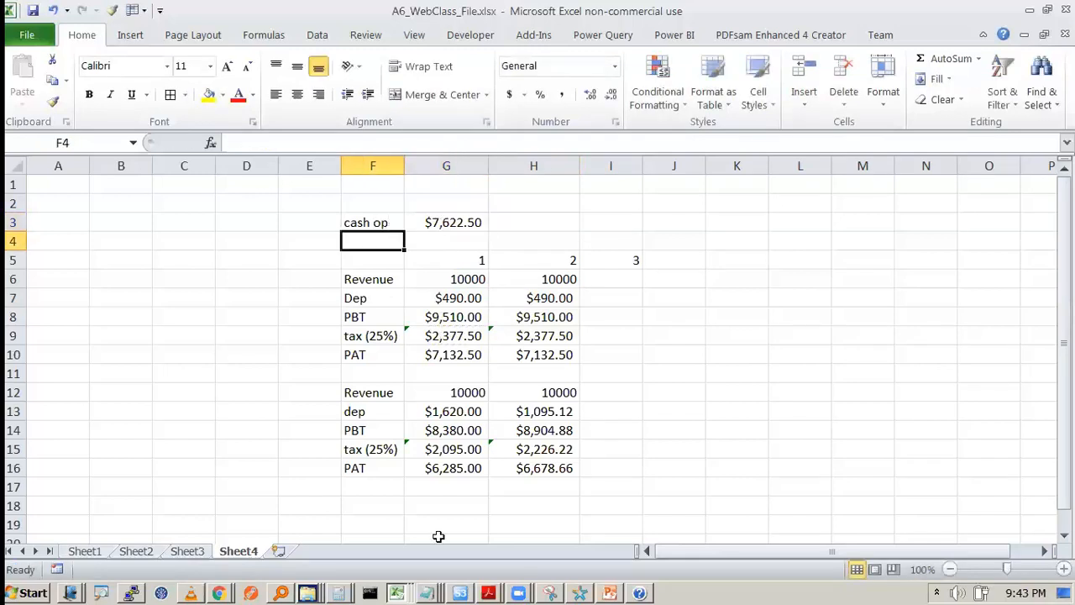
# Add the declining-balance 'cash op' figure of $7,905.00, fill both yellow, and return to Sheet2
pyautogui.write('cash')
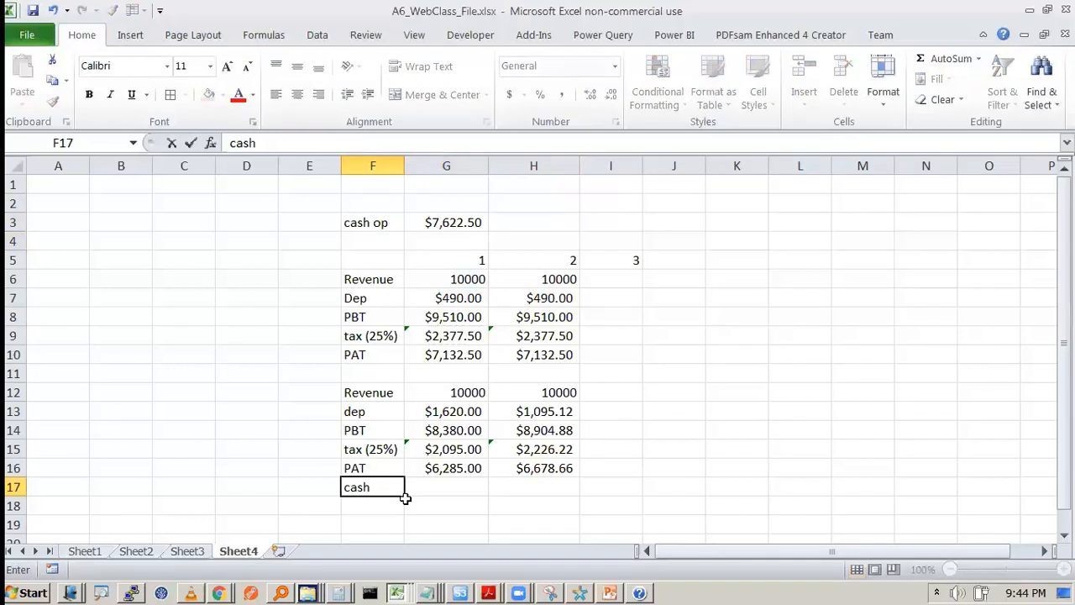
pyautogui.write('=G14')
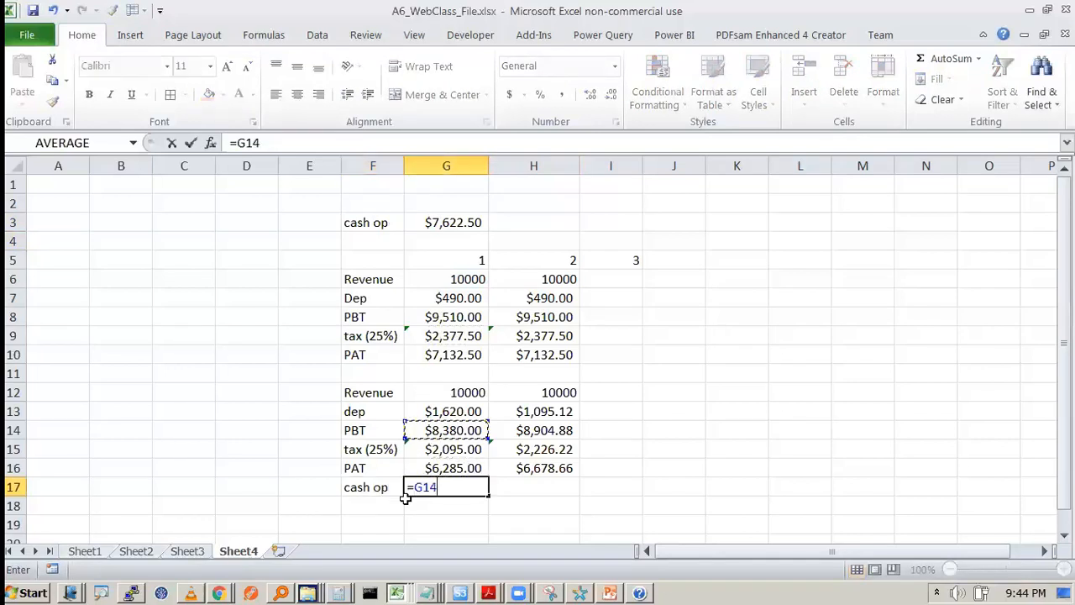
pyautogui.click(447, 392)
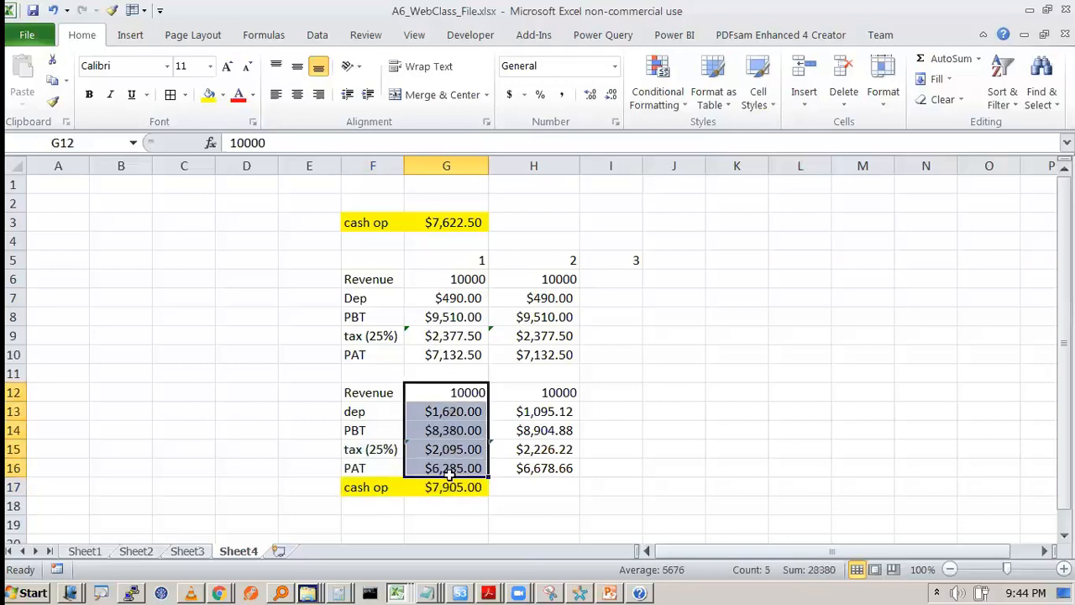
pyautogui.click(446, 487)
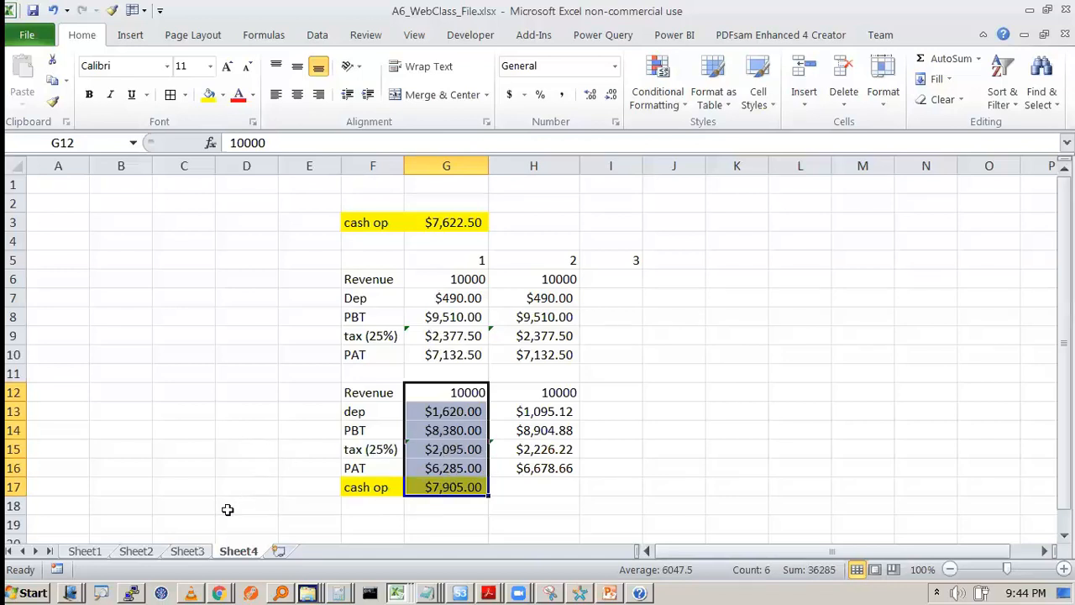
pyautogui.click(137, 551)
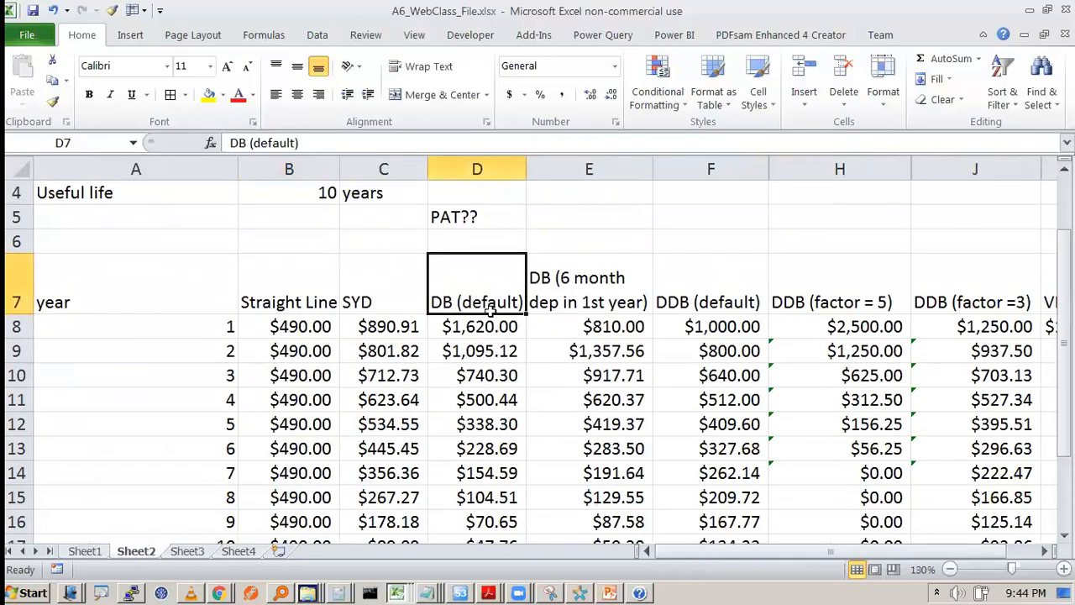
pyautogui.click(477, 326)
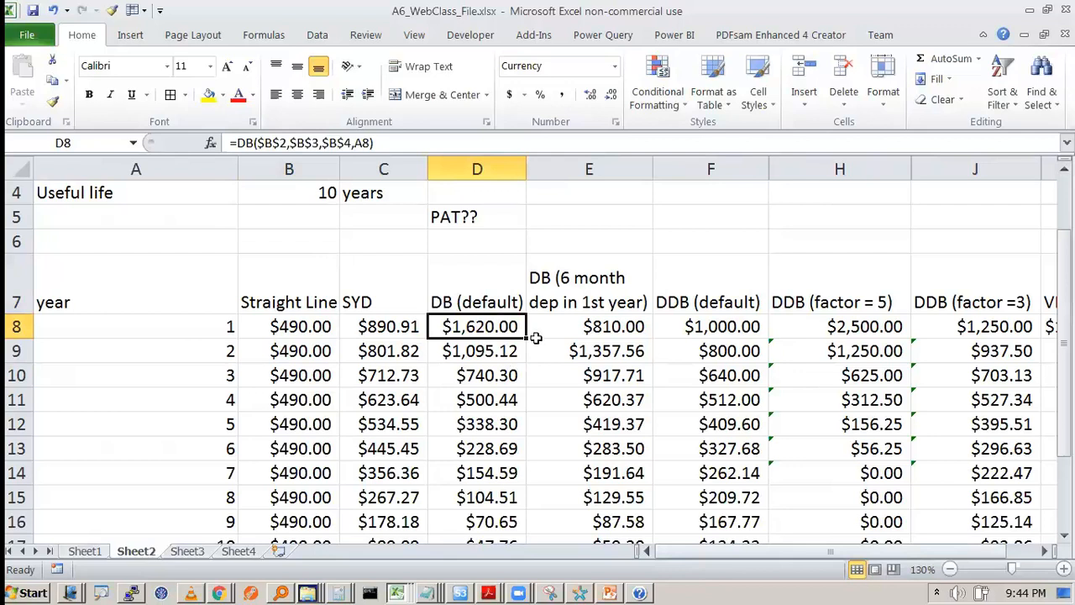
pyautogui.moveTo(478, 326); pyautogui.dragTo(477, 400)
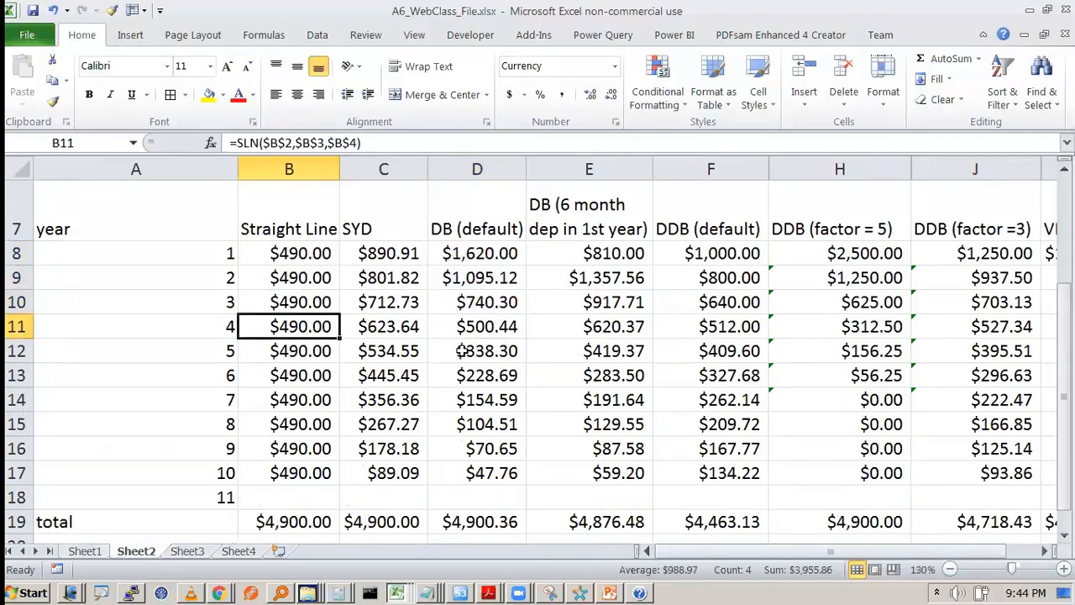
pyautogui.moveTo(288, 350); pyautogui.dragTo(288, 472)
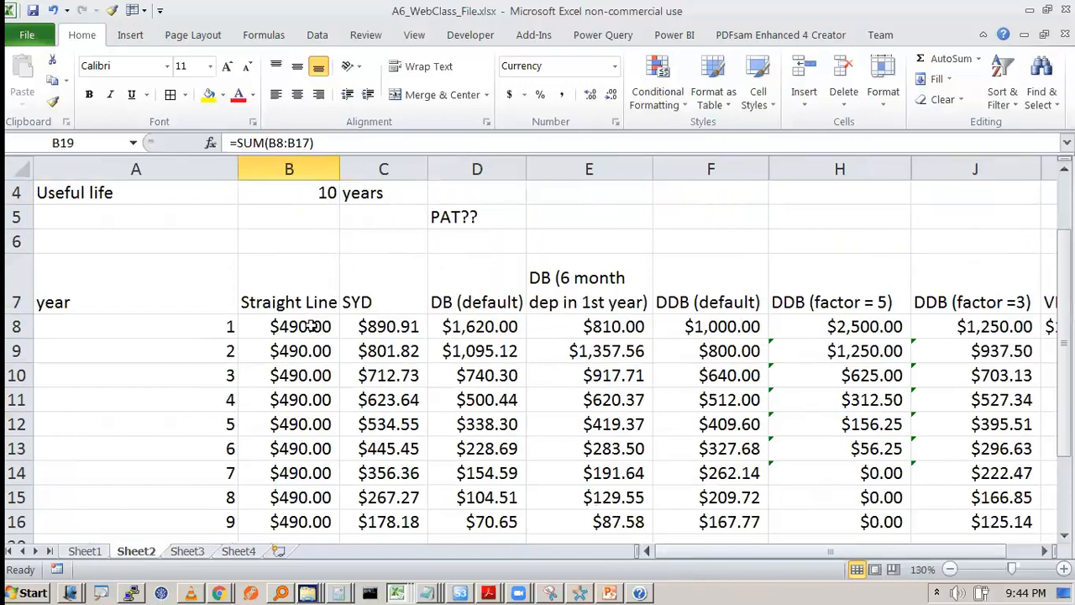
pyautogui.scroll(-3)
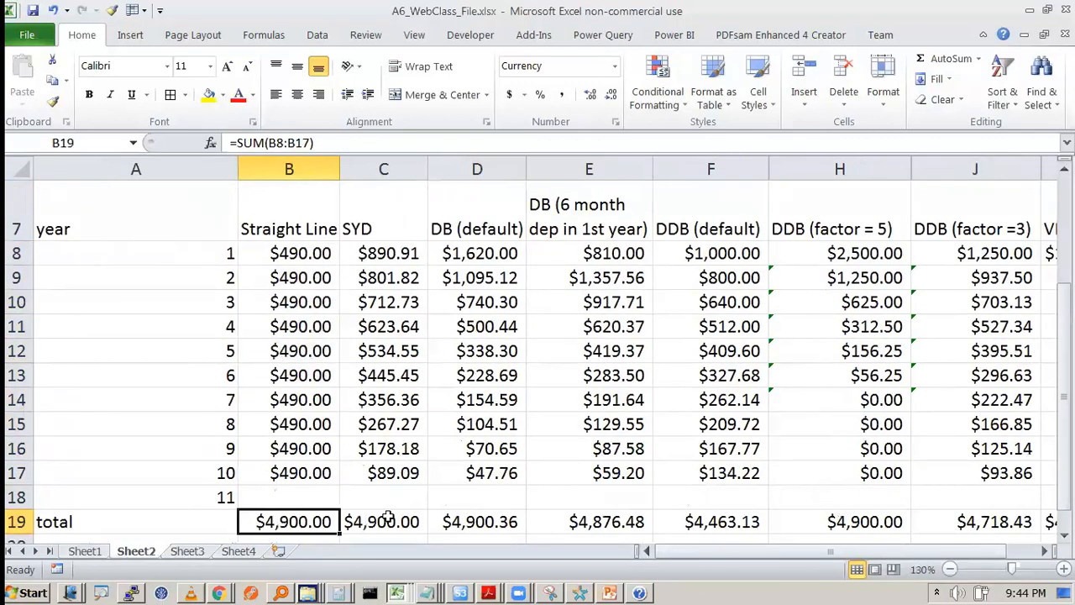
pyautogui.click(383, 521)
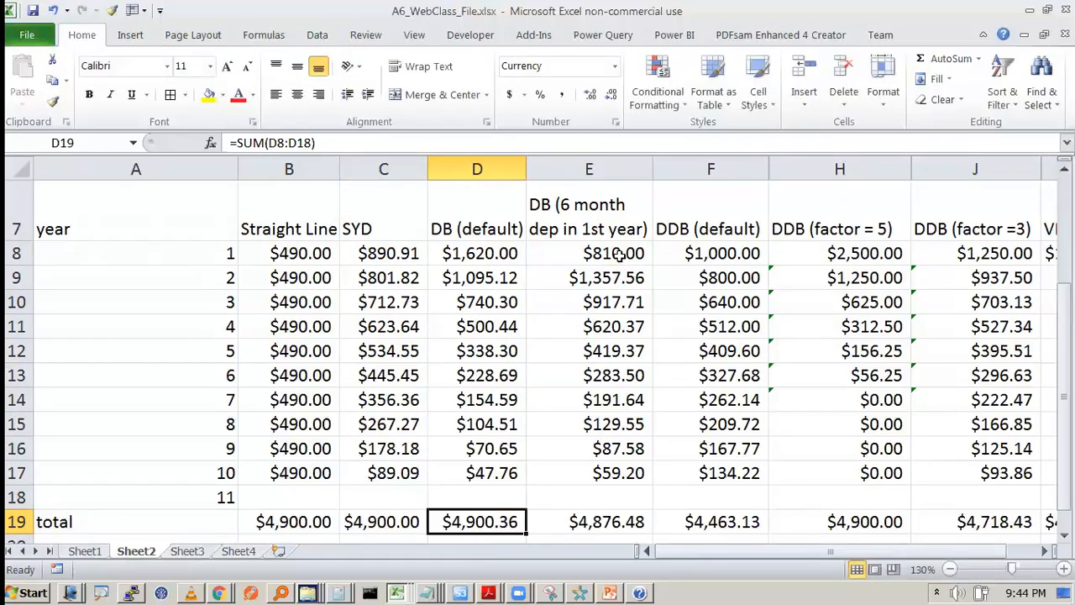
pyautogui.doubleClick(589, 253)
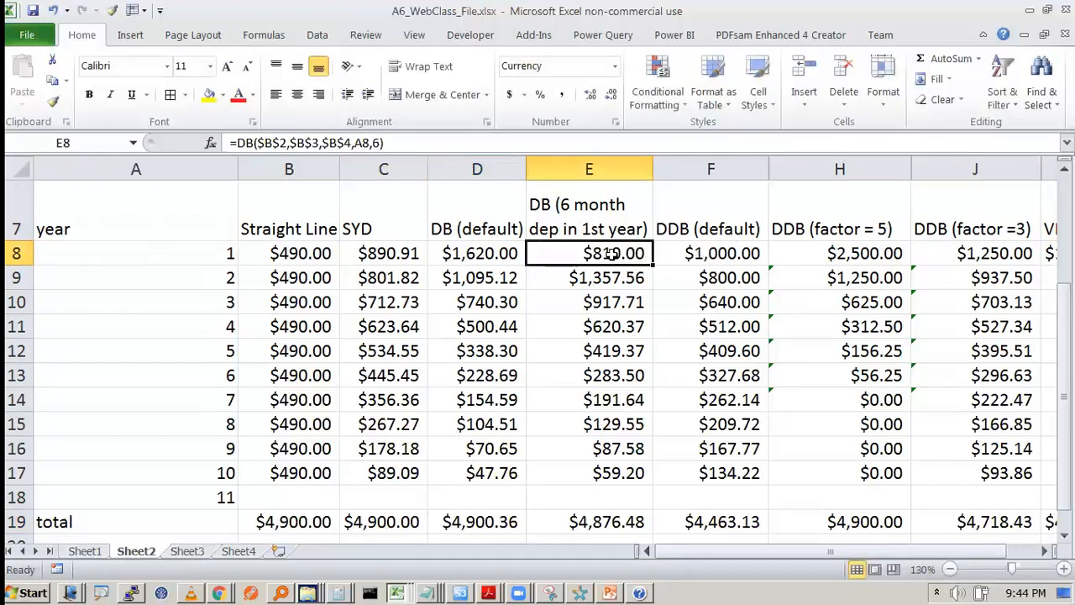
pyautogui.doubleClick(589, 252)
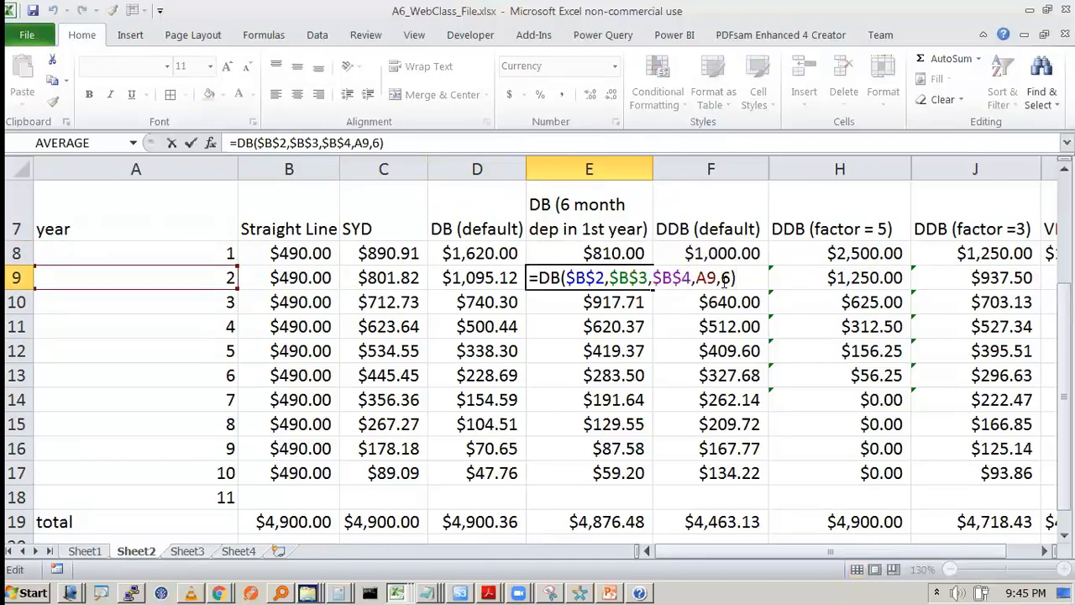
pyautogui.press('Enter')
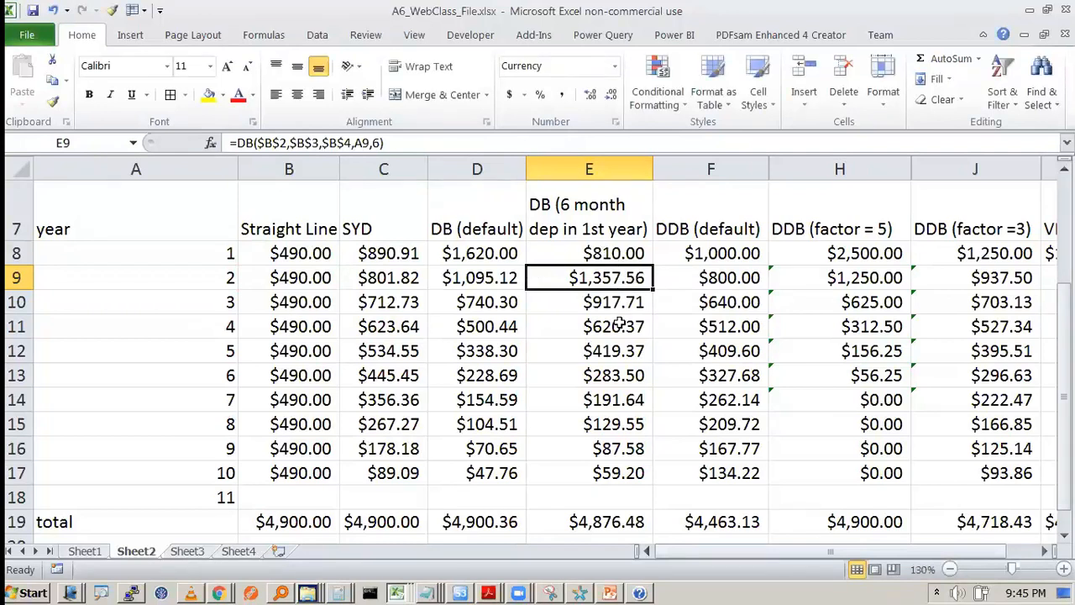
pyautogui.click(588, 522)
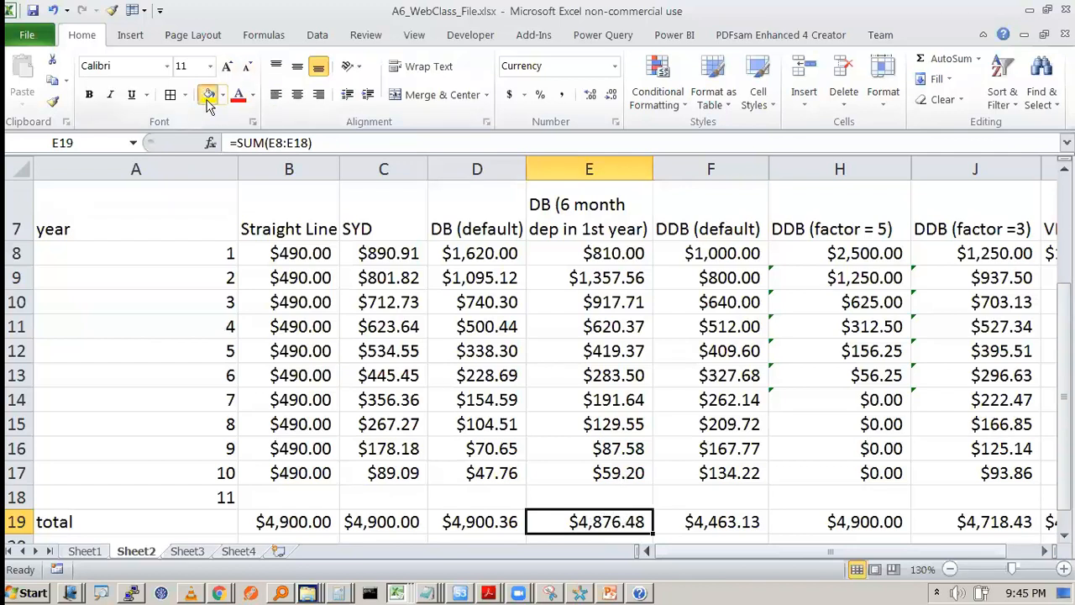
# Fill the 6-month DB total yellow and trial-extend its formula into year 11 ($20.01)
pyautogui.click(208, 94)
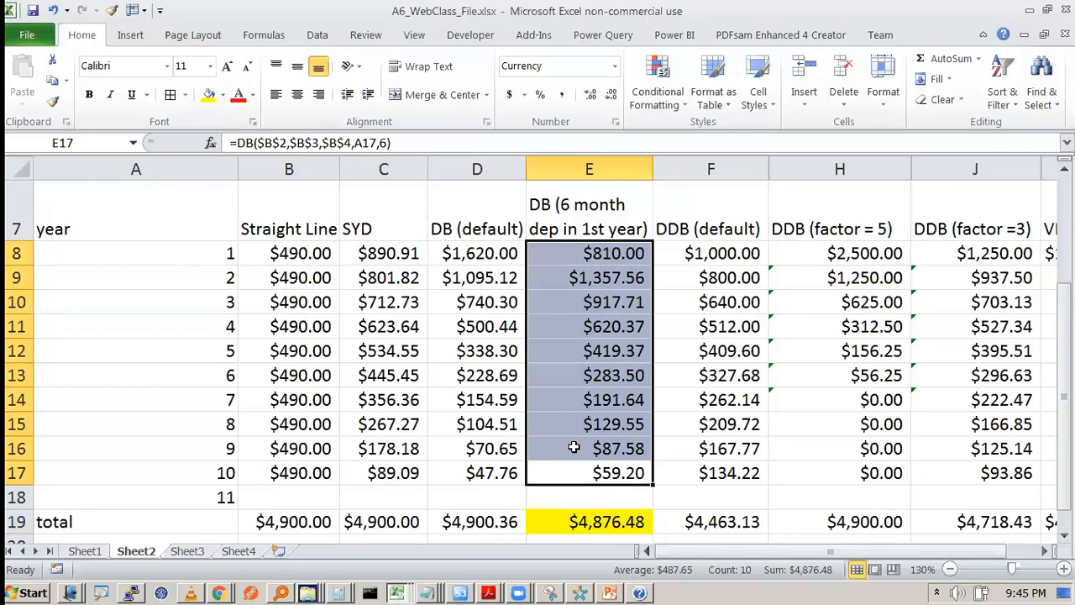
pyautogui.click(588, 472)
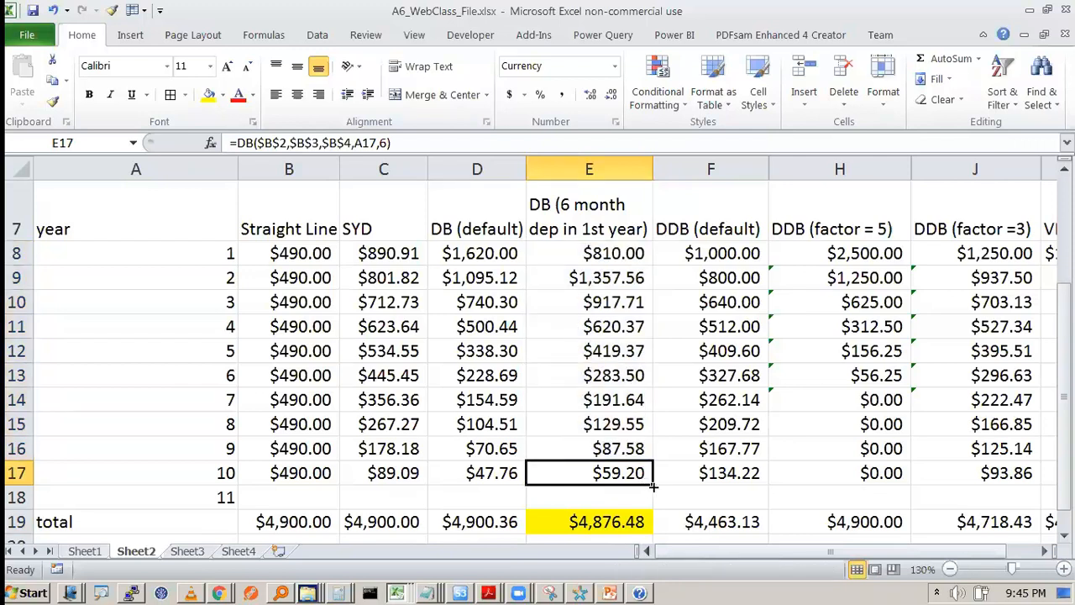
pyautogui.moveTo(588, 472); pyautogui.dragTo(588, 498)
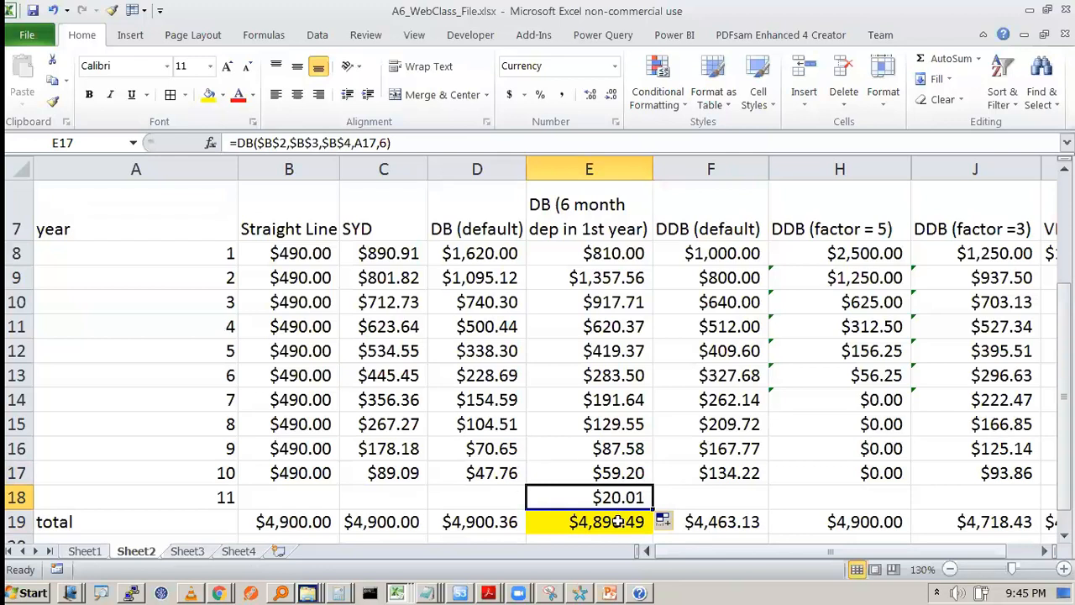
pyautogui.click(589, 522)
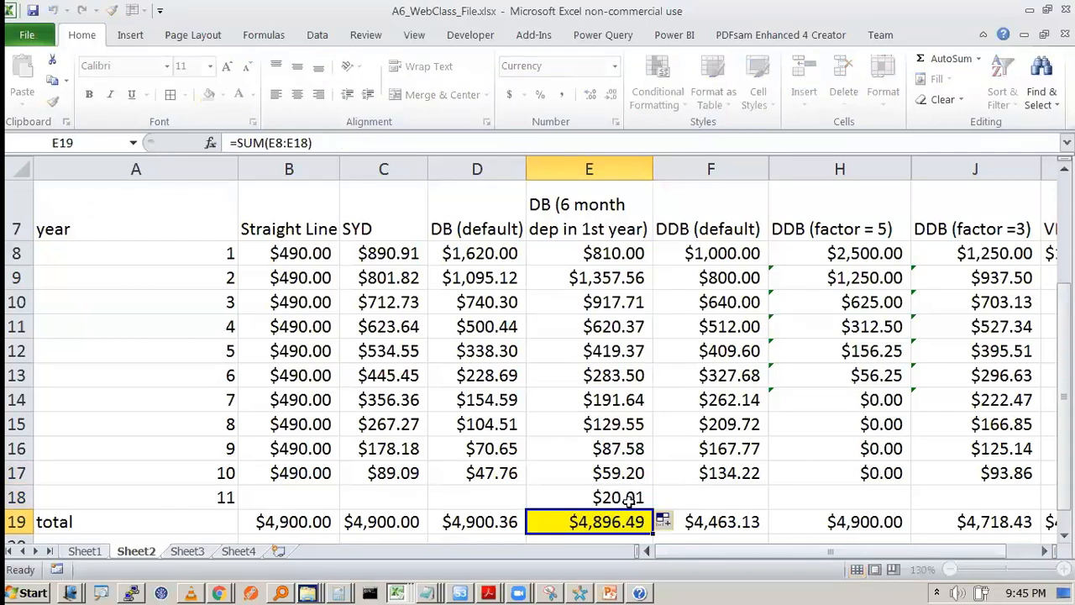
pyautogui.click(589, 497)
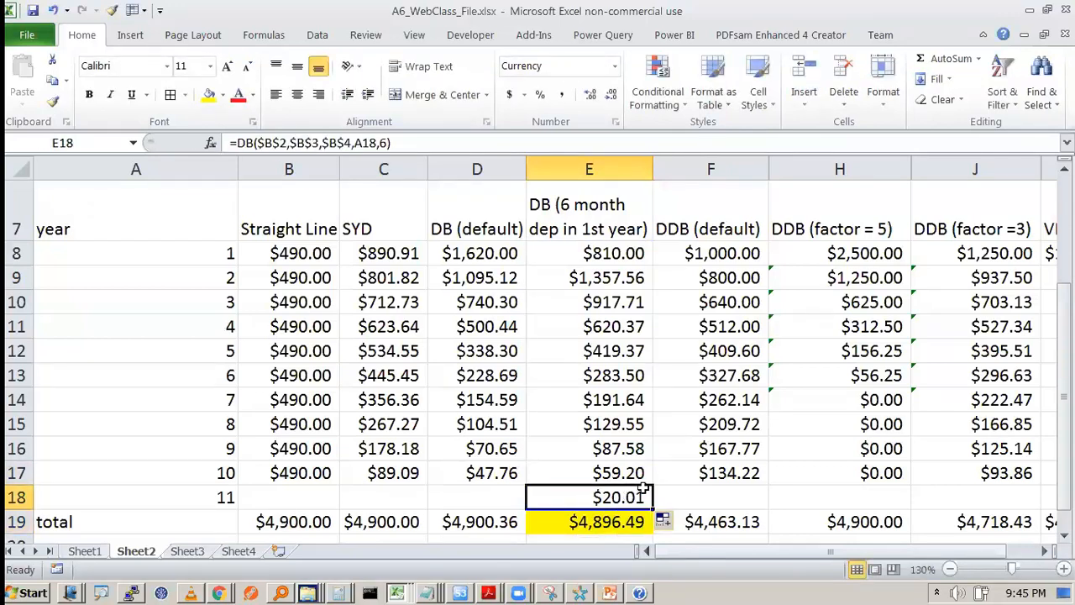
# Check the yearly sums against the total, then undo year 11, leaving ten years at $4,876.48
pyautogui.click(589, 253)
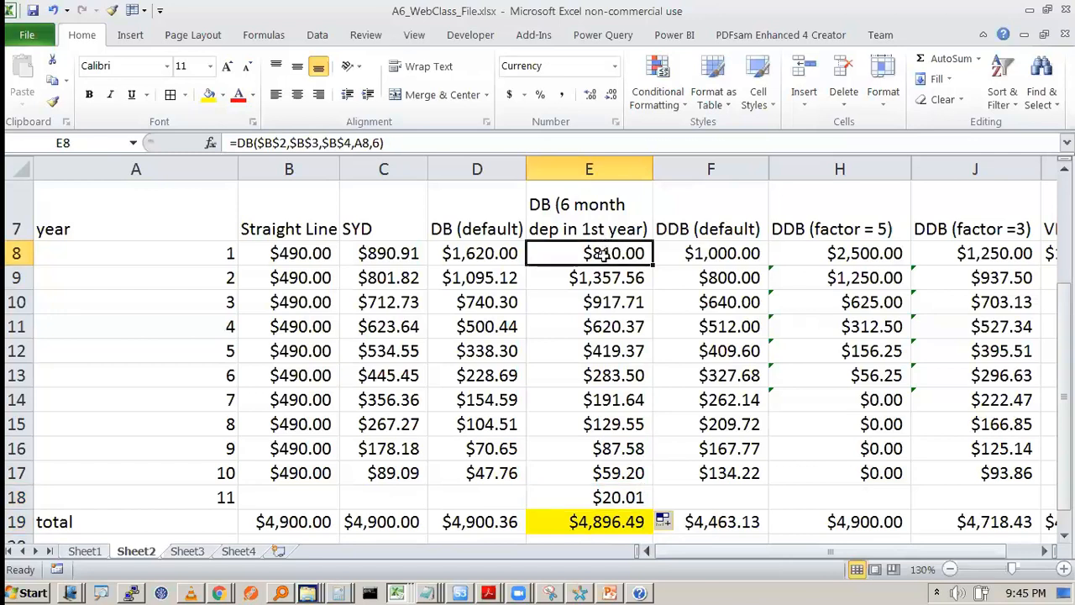
pyautogui.moveTo(589, 252); pyautogui.dragTo(589, 497)
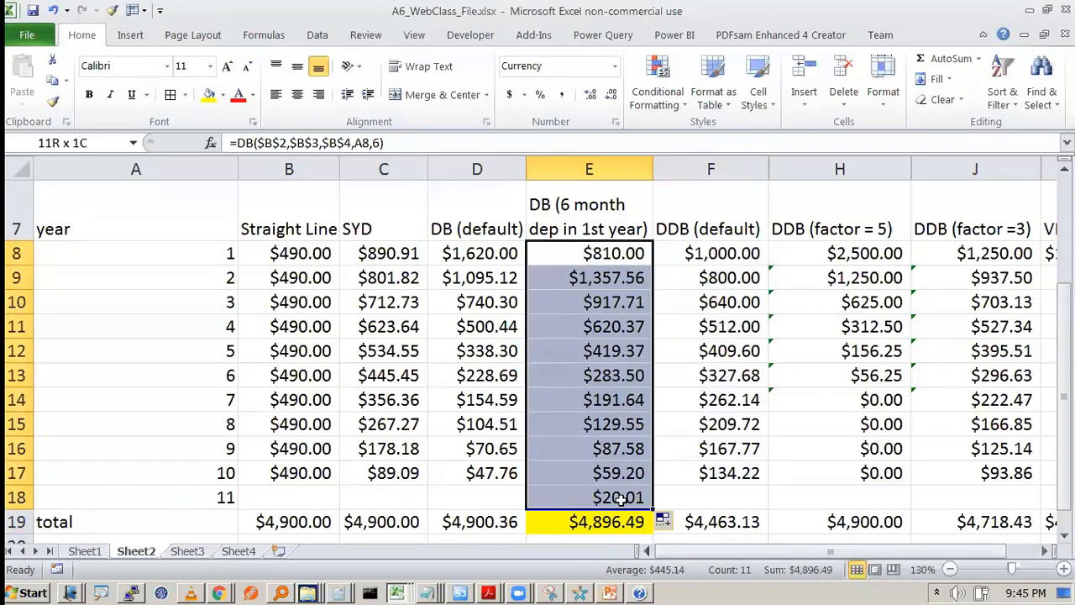
pyautogui.click(589, 497)
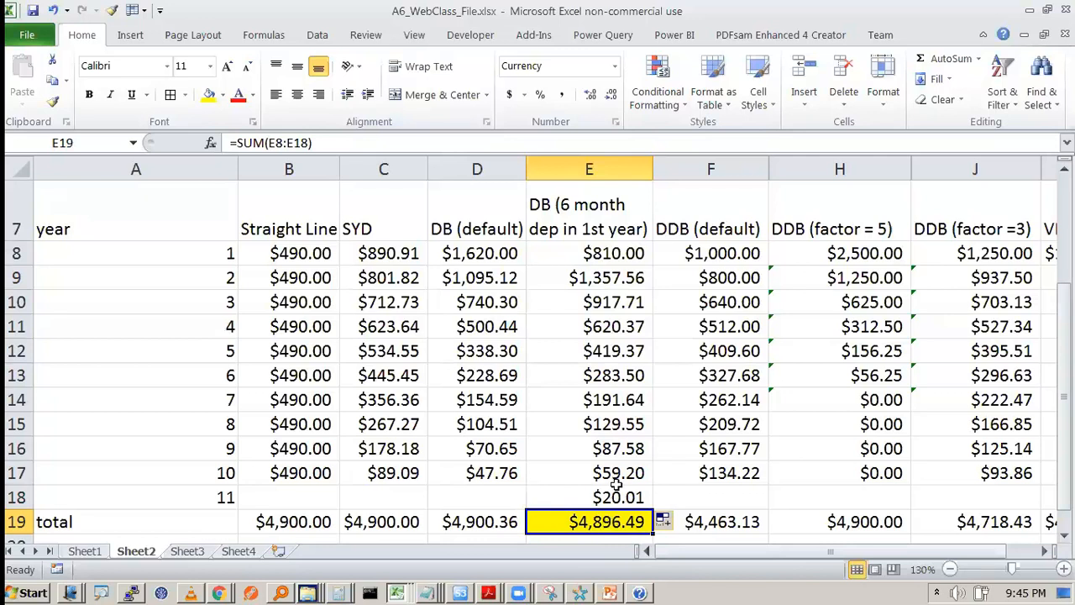
pyautogui.click(589, 472)
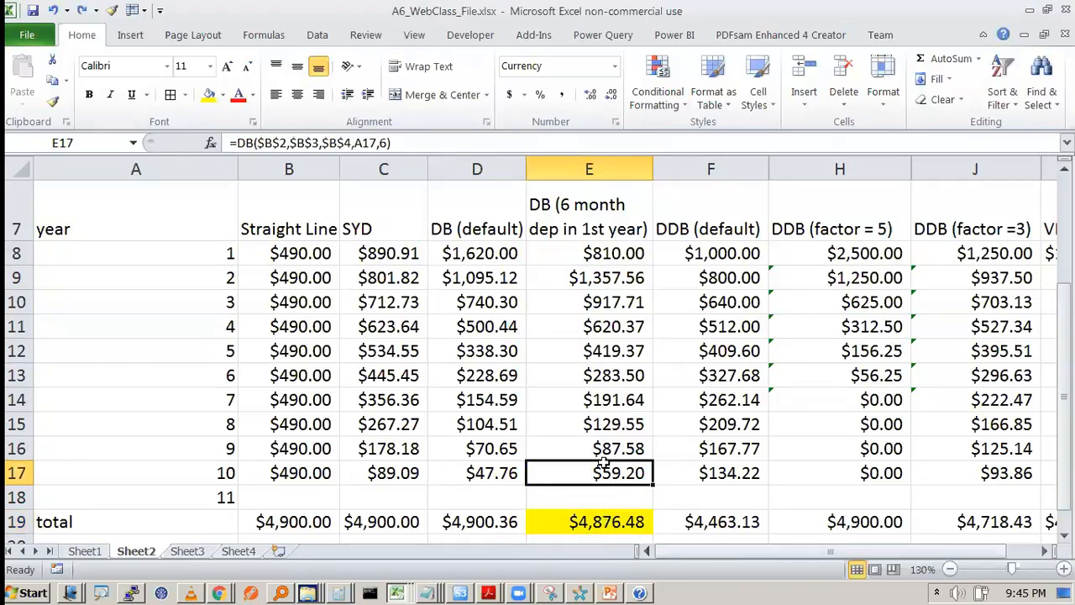
pyautogui.click(589, 448)
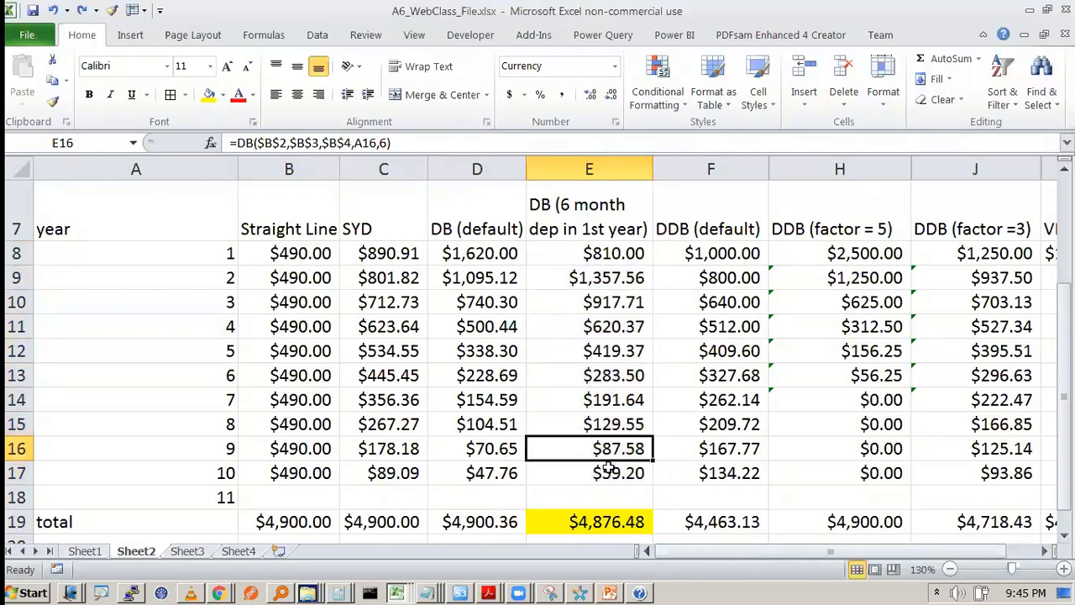
pyautogui.moveTo(588, 253); pyautogui.dragTo(588, 472)
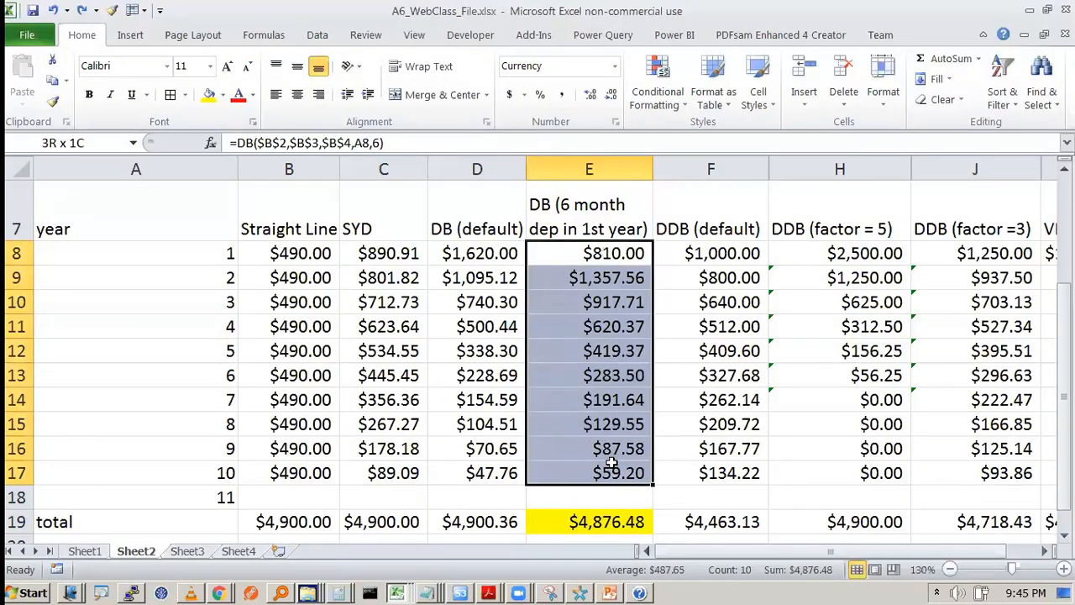